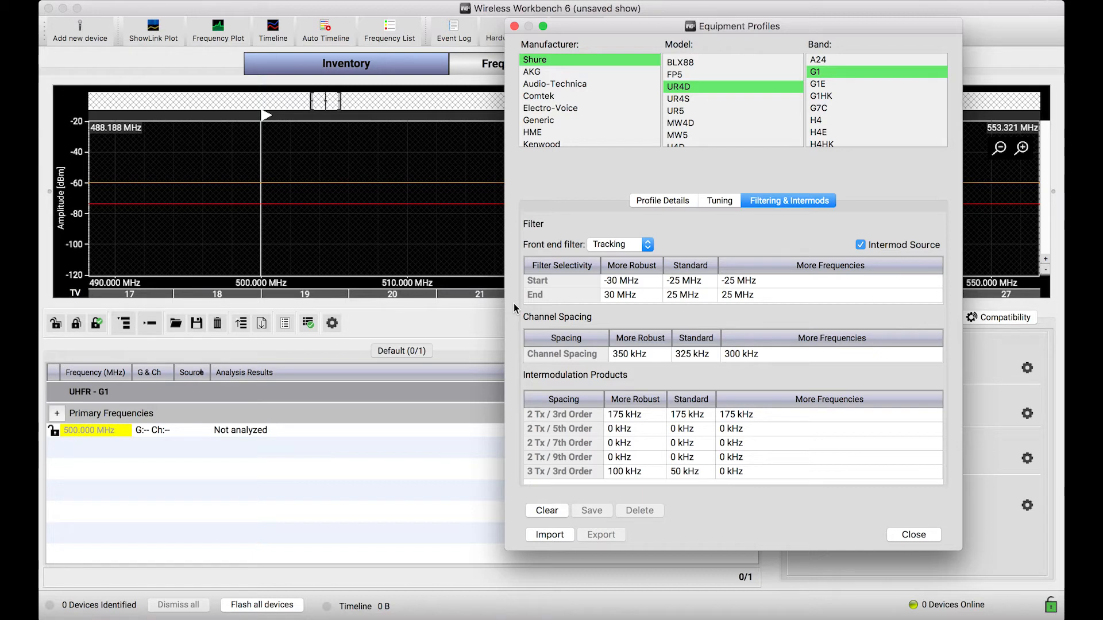
{"action": "mouse_move", "coordinate": [644, 160]}
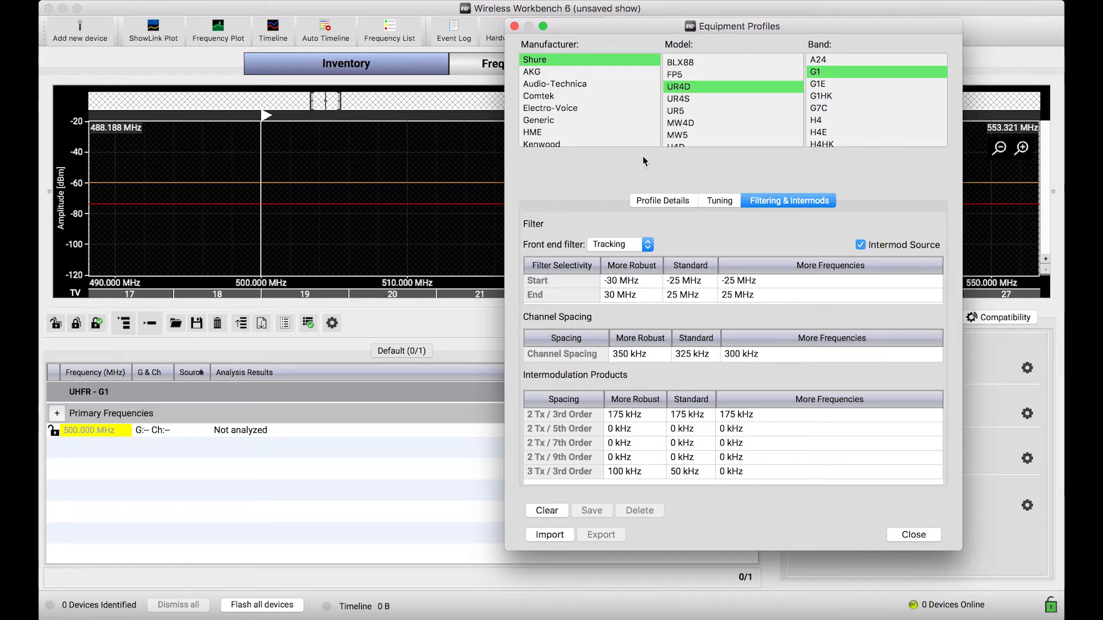
{"action": "mouse_move", "coordinate": [633, 159]}
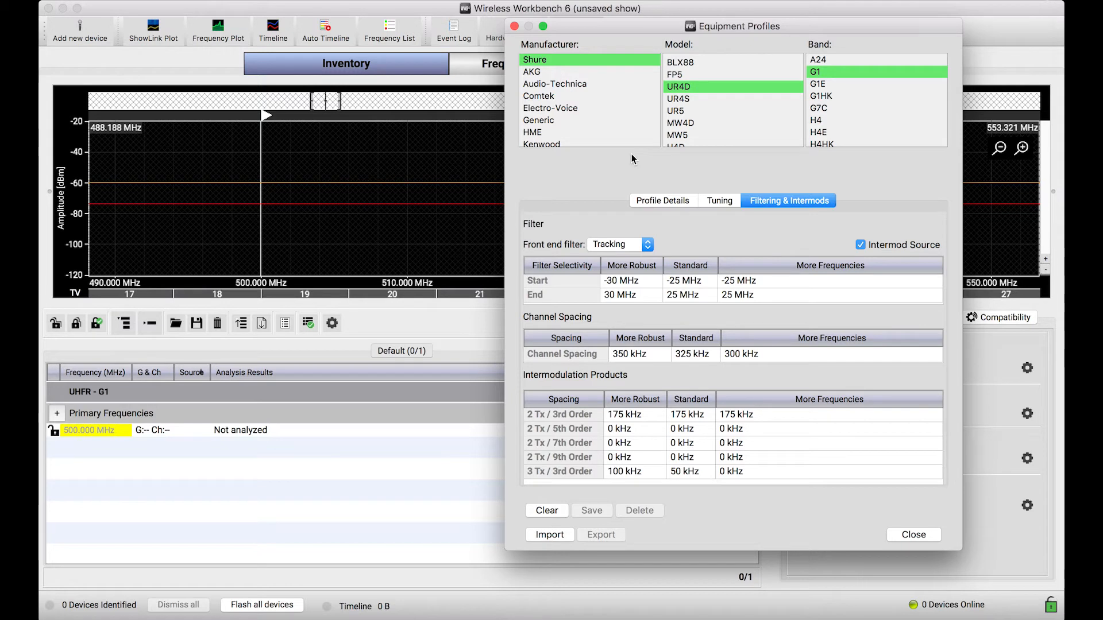
{"action": "mouse_move", "coordinate": [557, 253]}
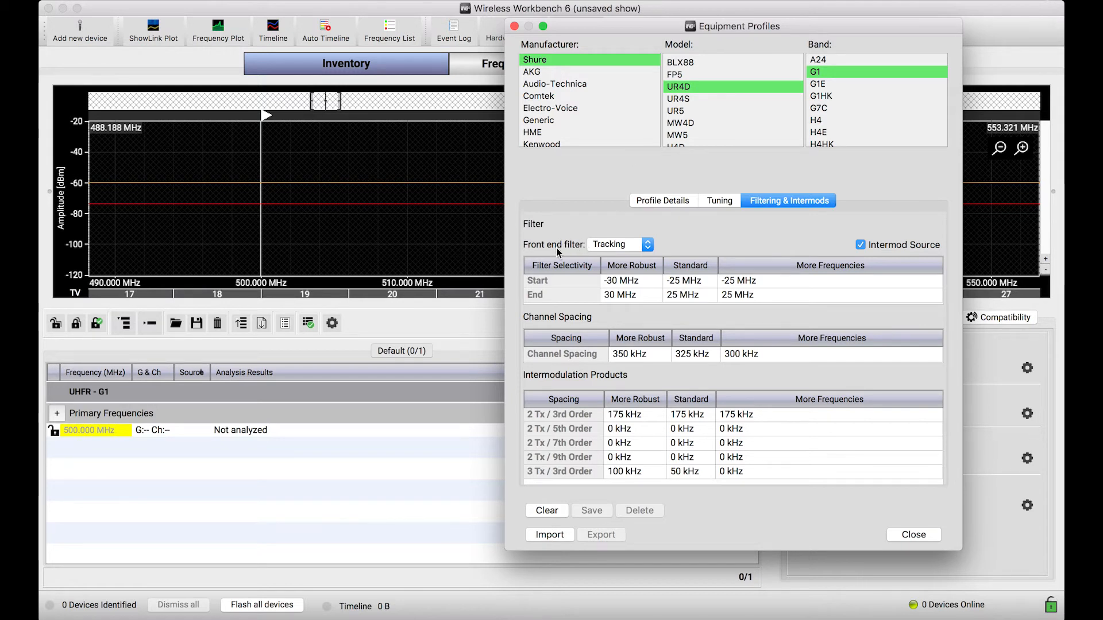
{"action": "mouse_move", "coordinate": [622, 275]}
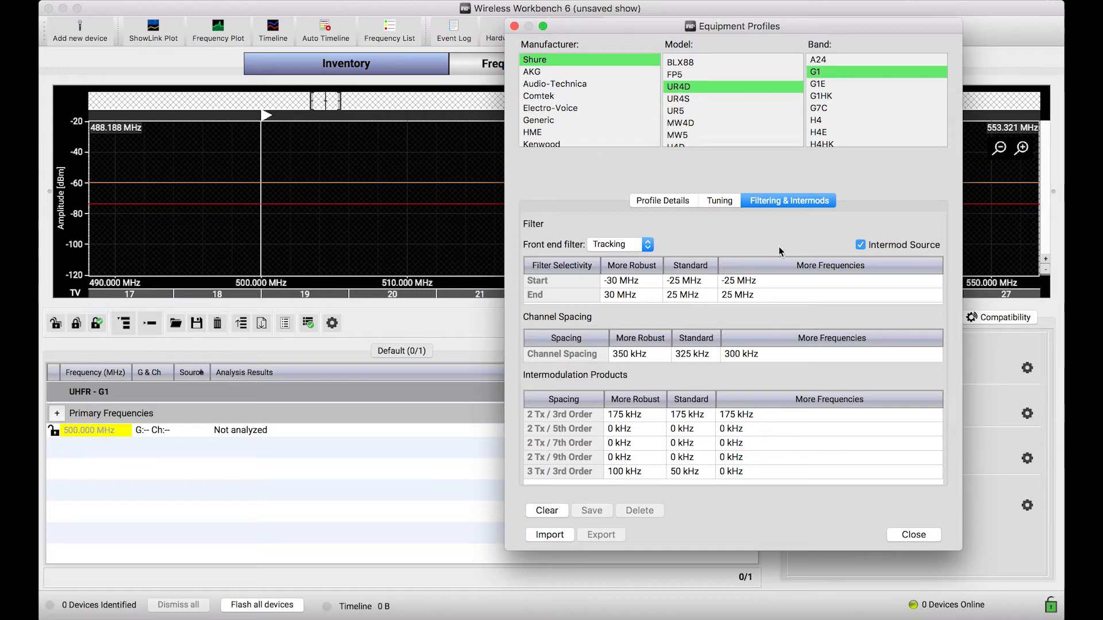
{"action": "mouse_move", "coordinate": [552, 101]}
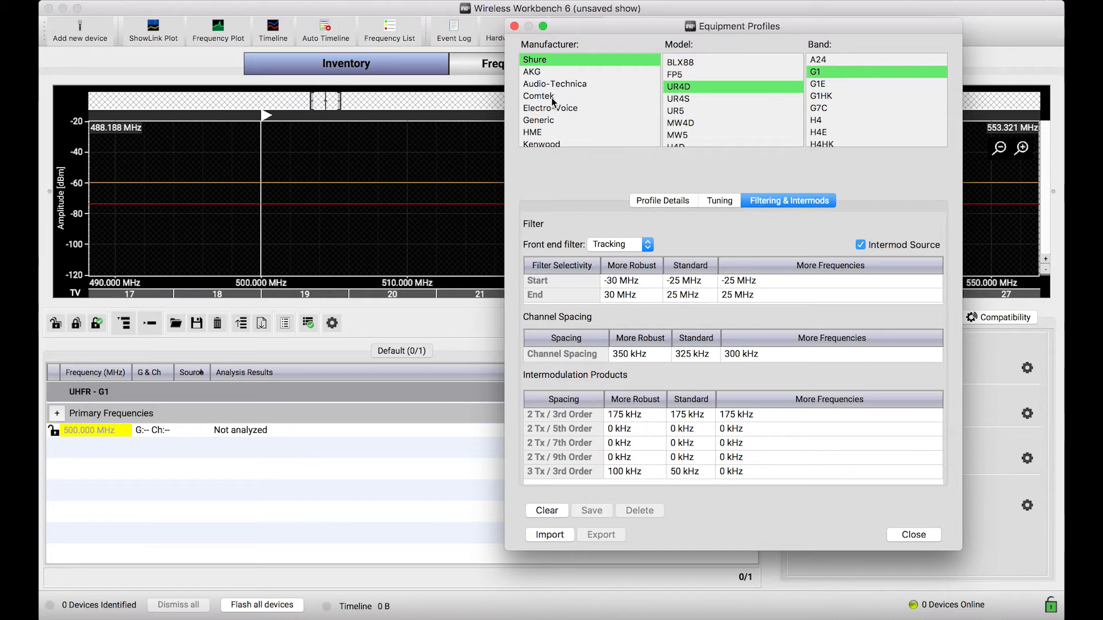
{"action": "mouse_move", "coordinate": [573, 133]}
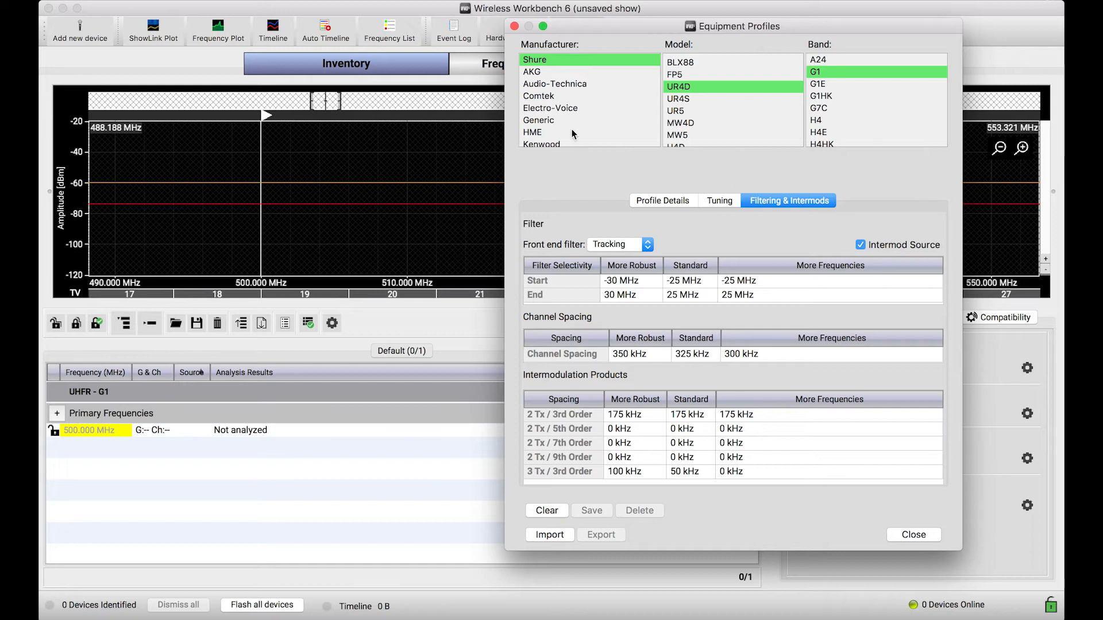
{"action": "mouse_move", "coordinate": [703, 285]}
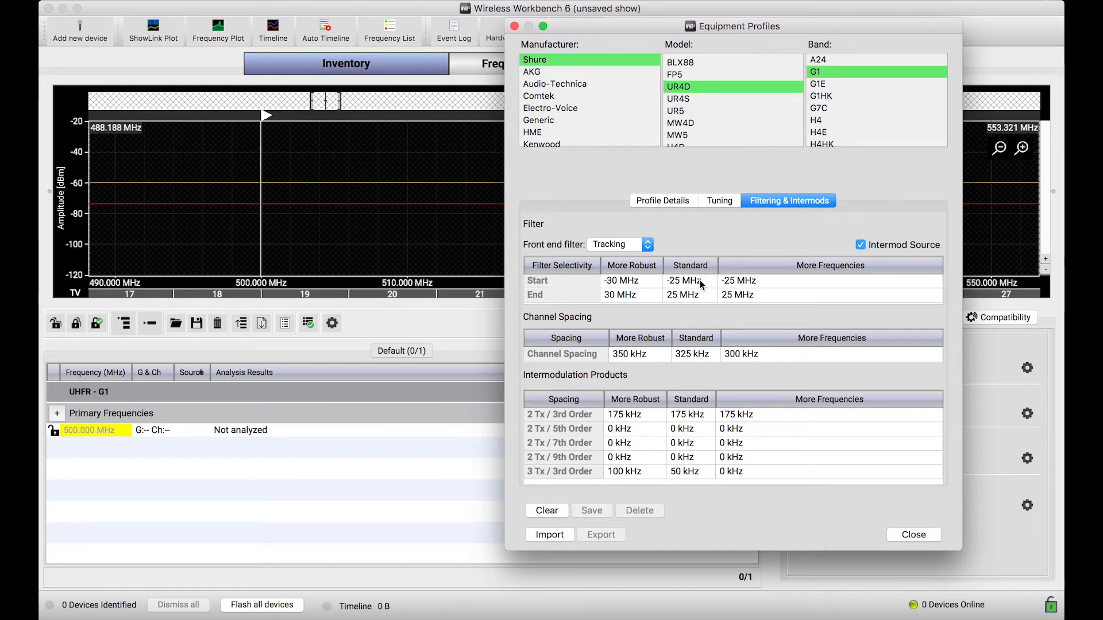
{"action": "mouse_move", "coordinate": [635, 243]}
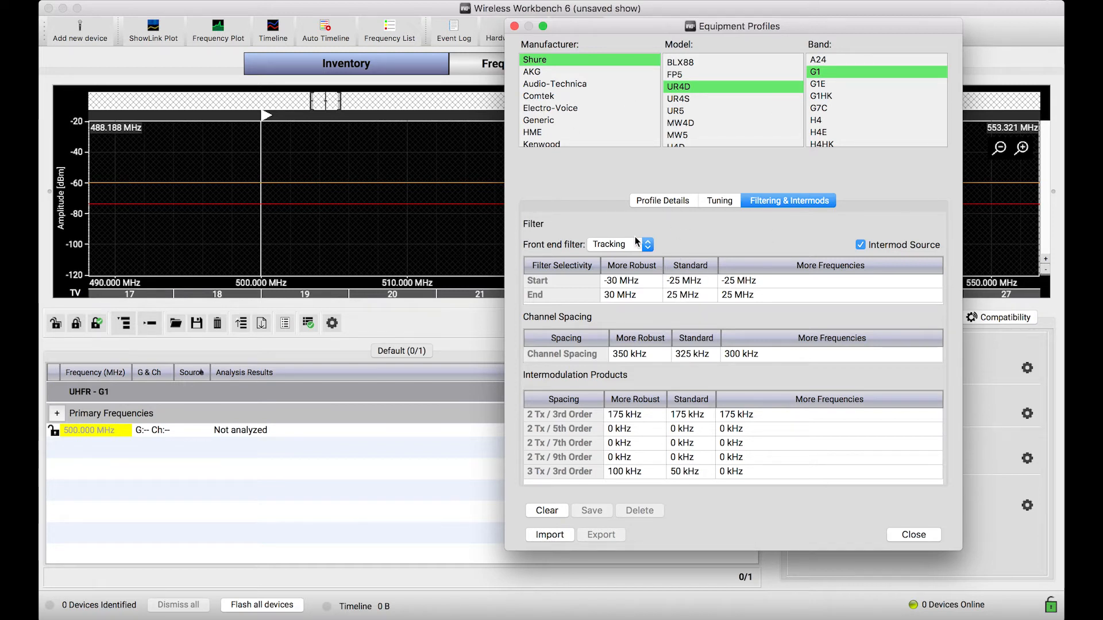
{"action": "mouse_move", "coordinate": [737, 433]}
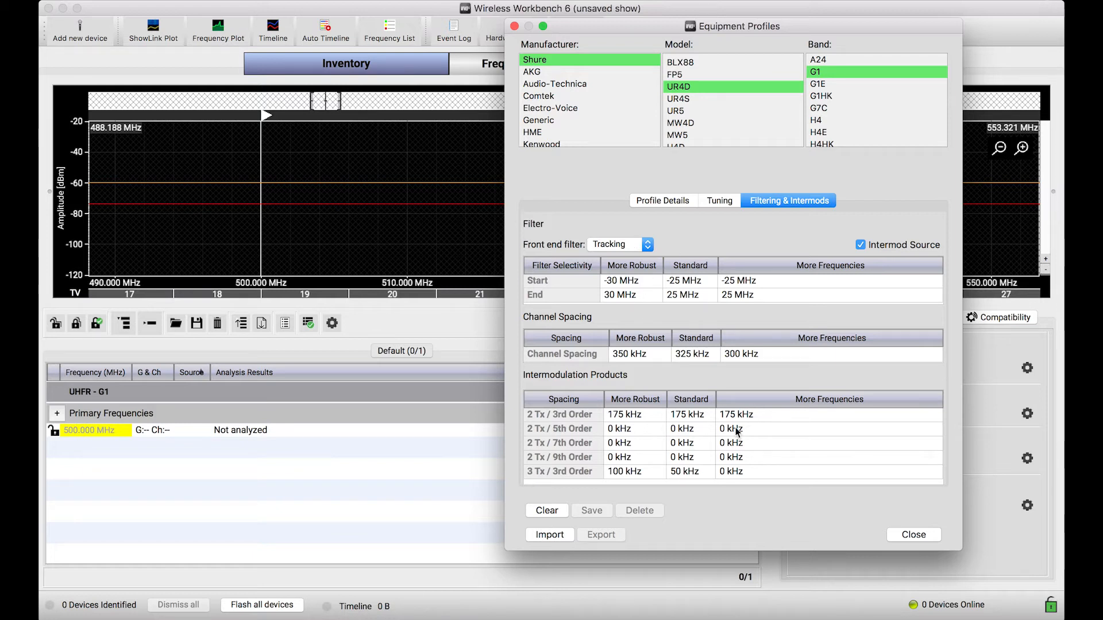
{"action": "mouse_move", "coordinate": [761, 427]}
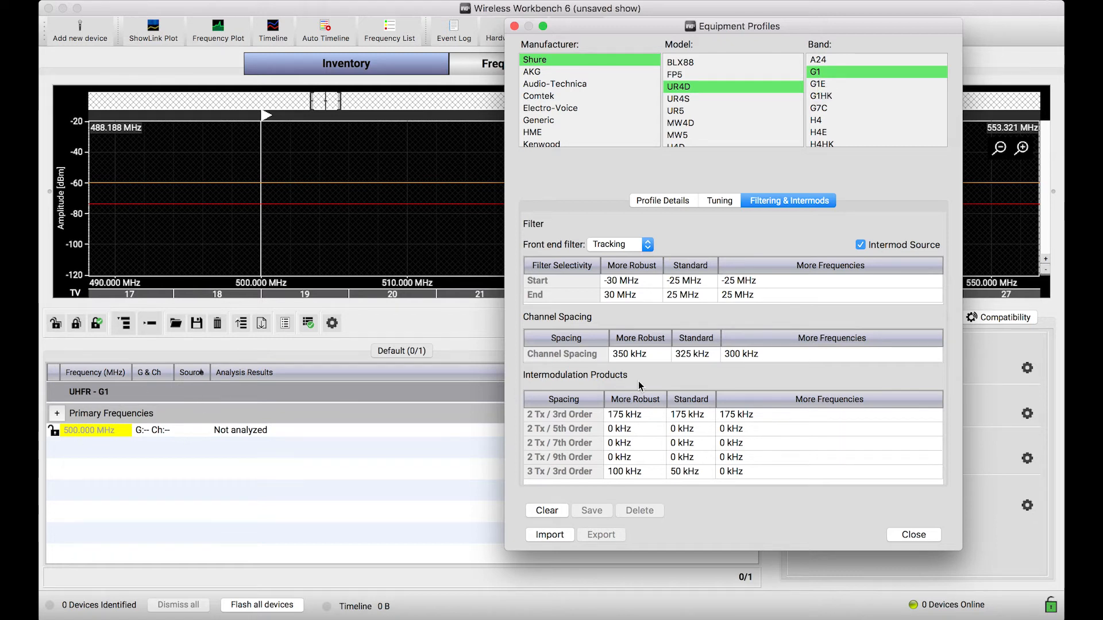
{"action": "mouse_move", "coordinate": [707, 255]}
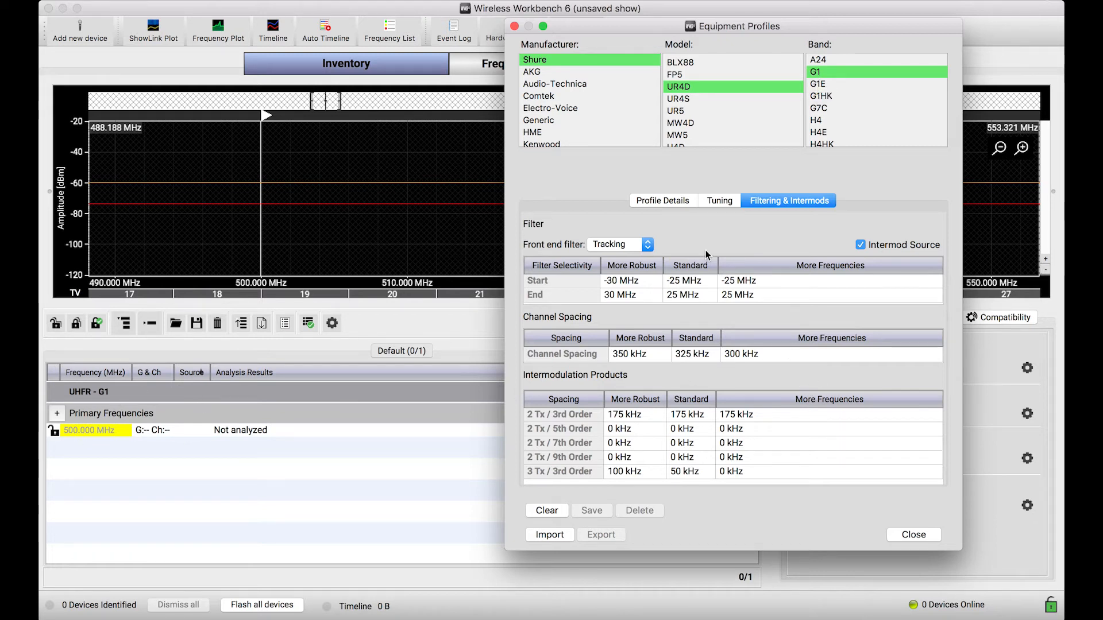
{"action": "mouse_move", "coordinate": [703, 300]}
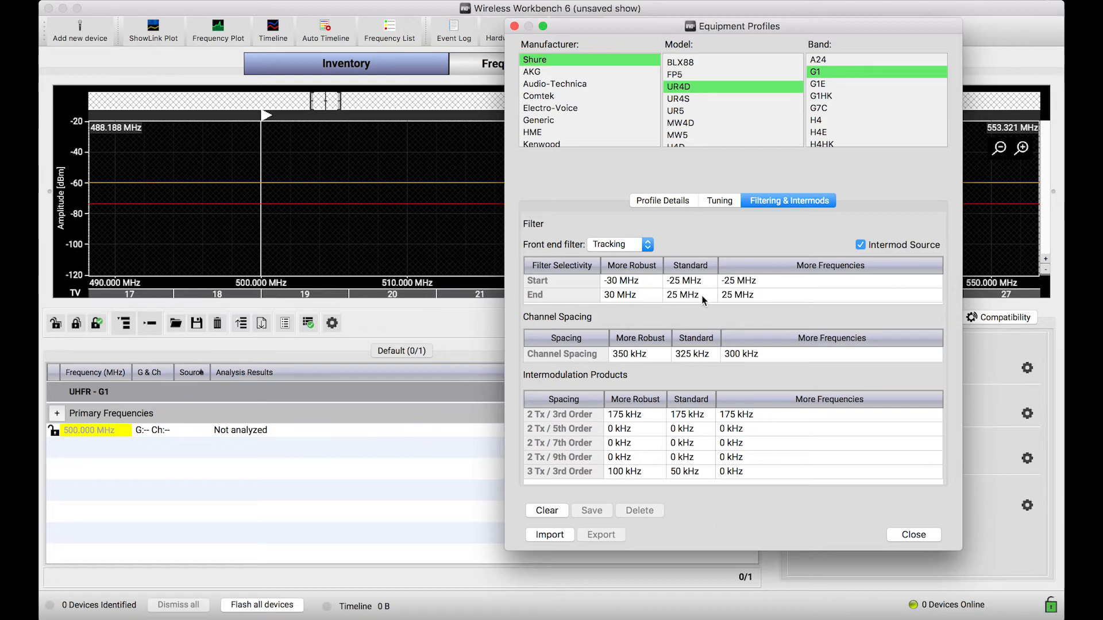
{"action": "mouse_move", "coordinate": [693, 379]}
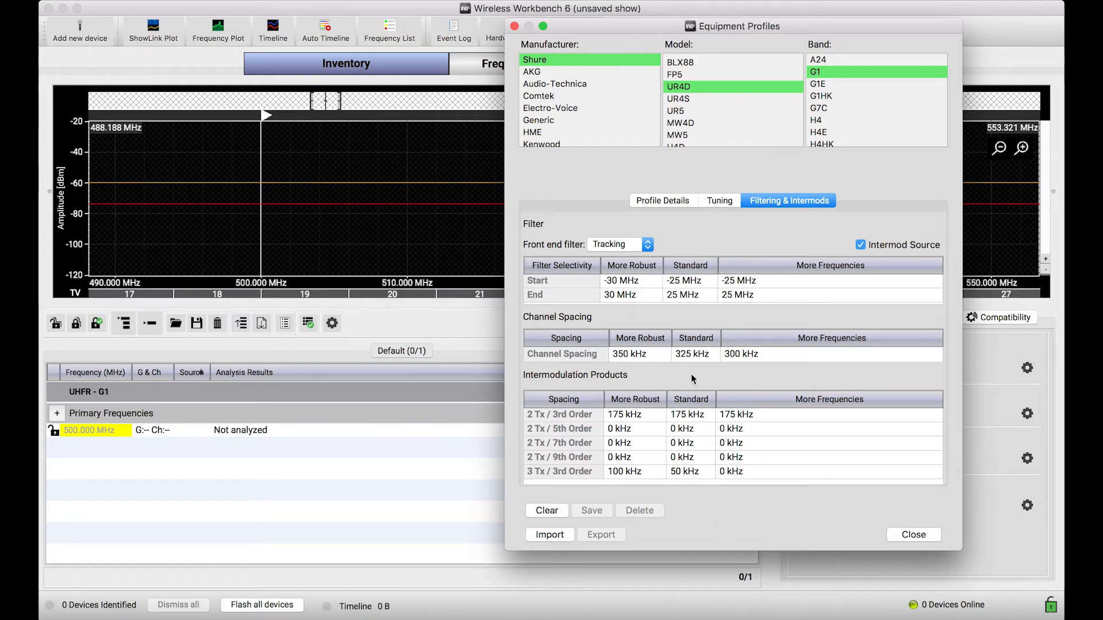
{"action": "mouse_move", "coordinate": [799, 263]}
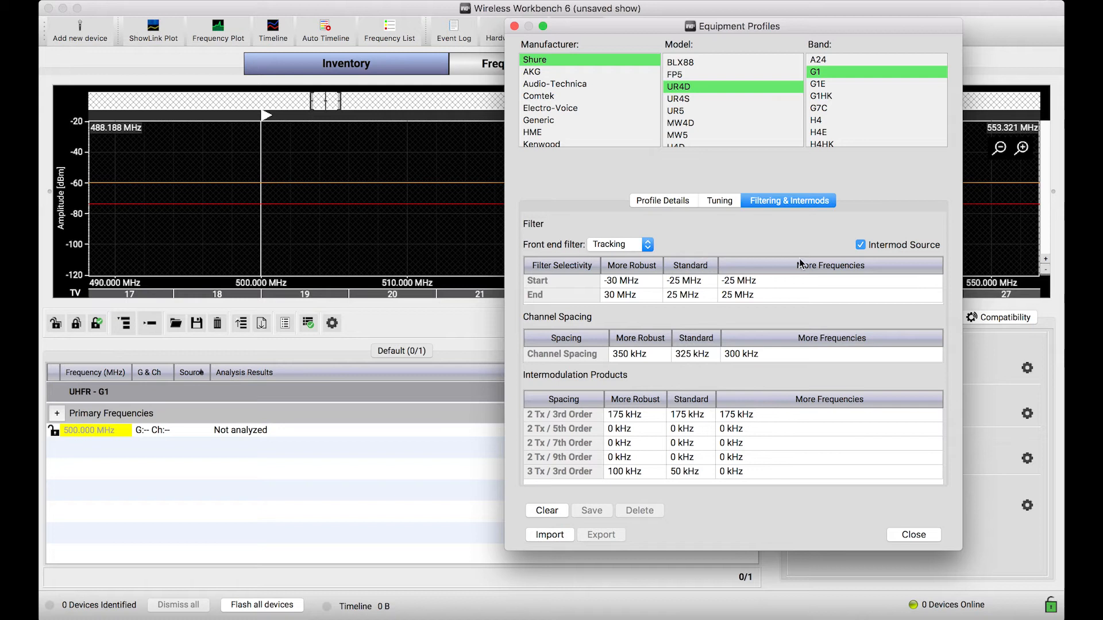
{"action": "mouse_move", "coordinate": [636, 270]}
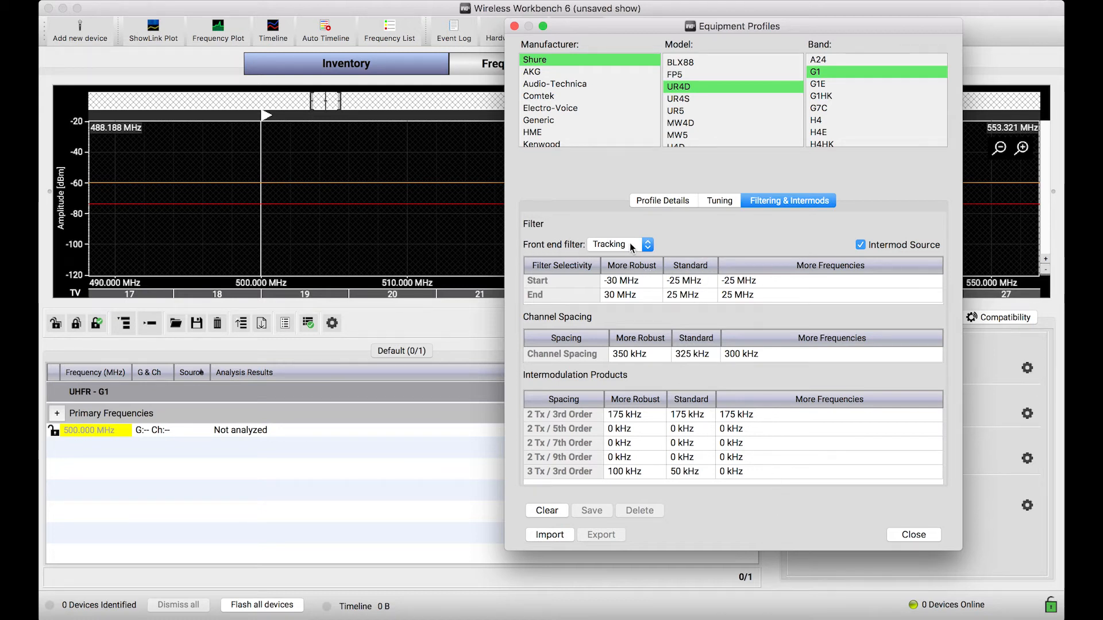
{"action": "mouse_move", "coordinate": [374, 413]}
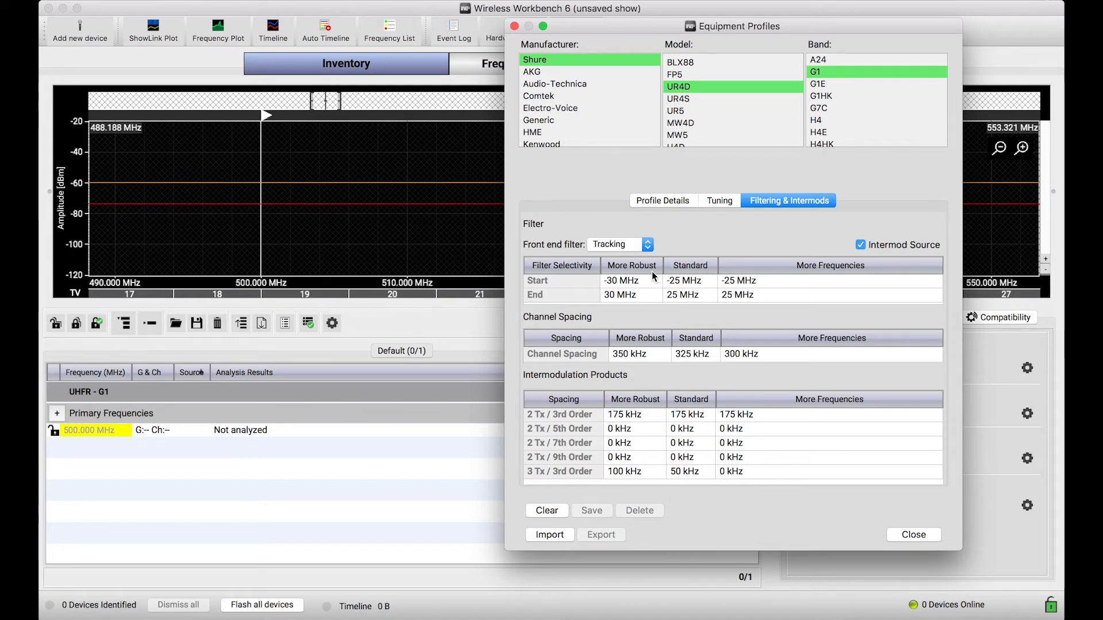
{"action": "mouse_move", "coordinate": [628, 253]}
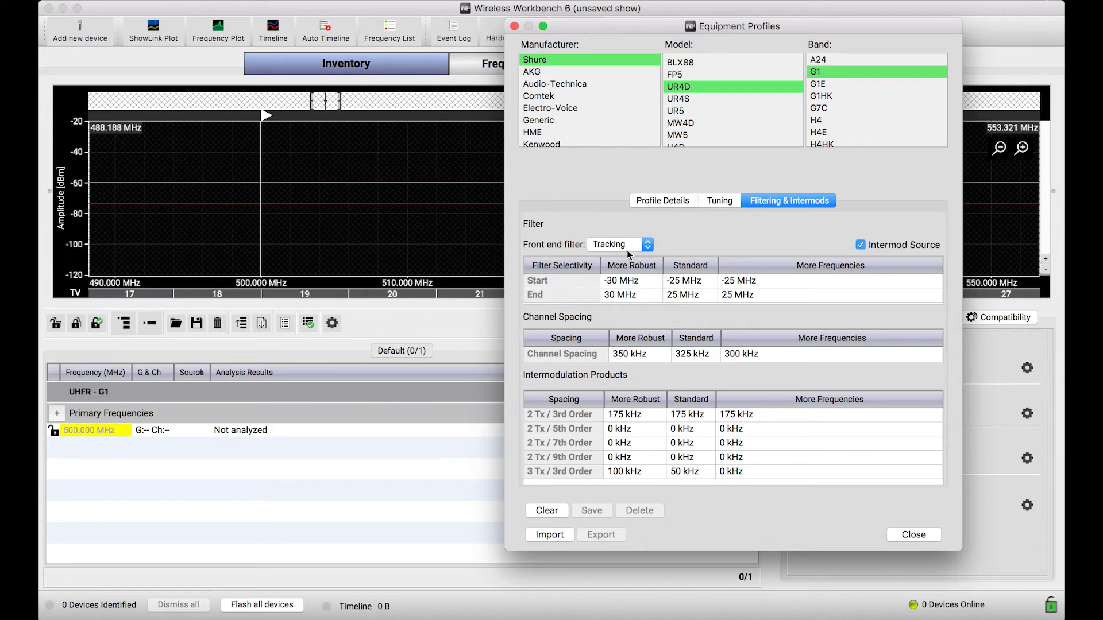
{"action": "mouse_move", "coordinate": [685, 251]}
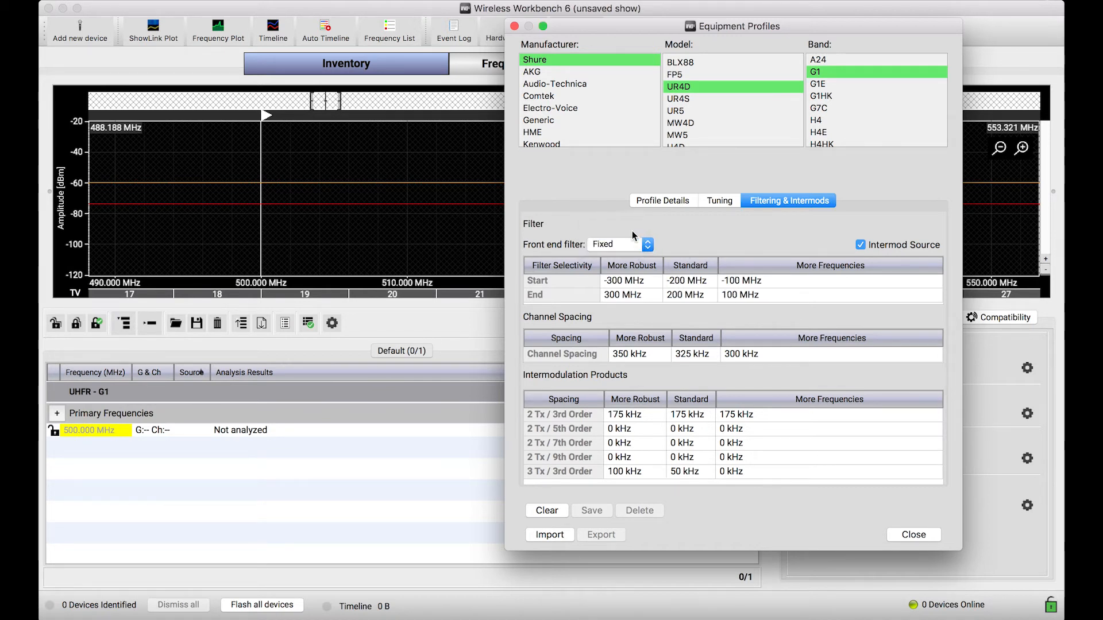
- Set the UR4D G1 front end filter back to Tracking, restoring the ±30/25/25 MHz selectivity
{"action": "left_click", "coordinate": [644, 245]}
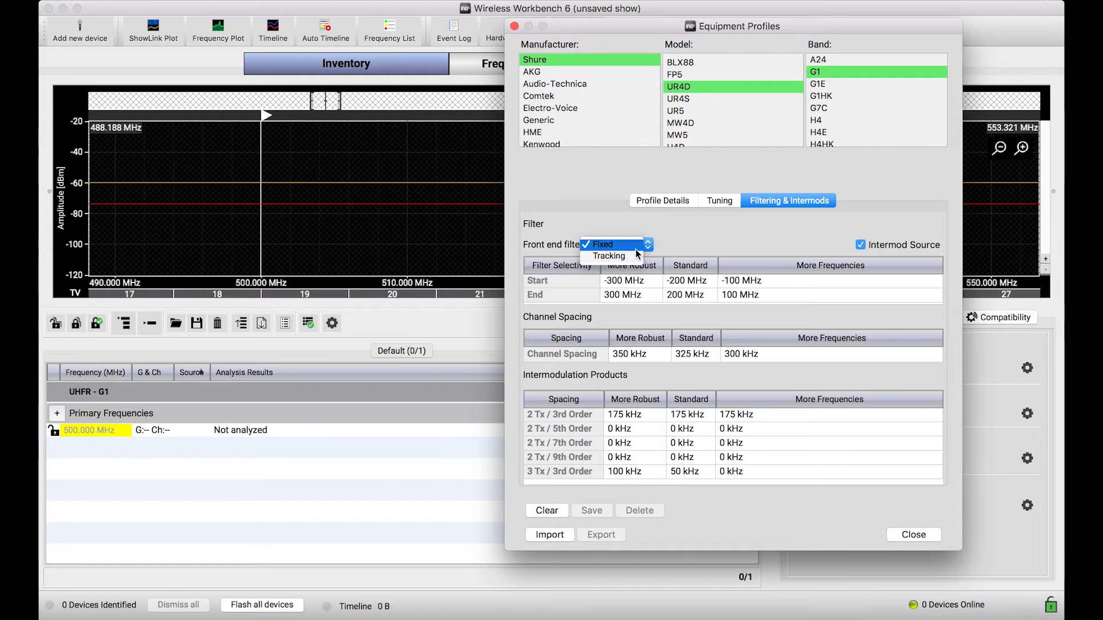
{"action": "left_click", "coordinate": [608, 256]}
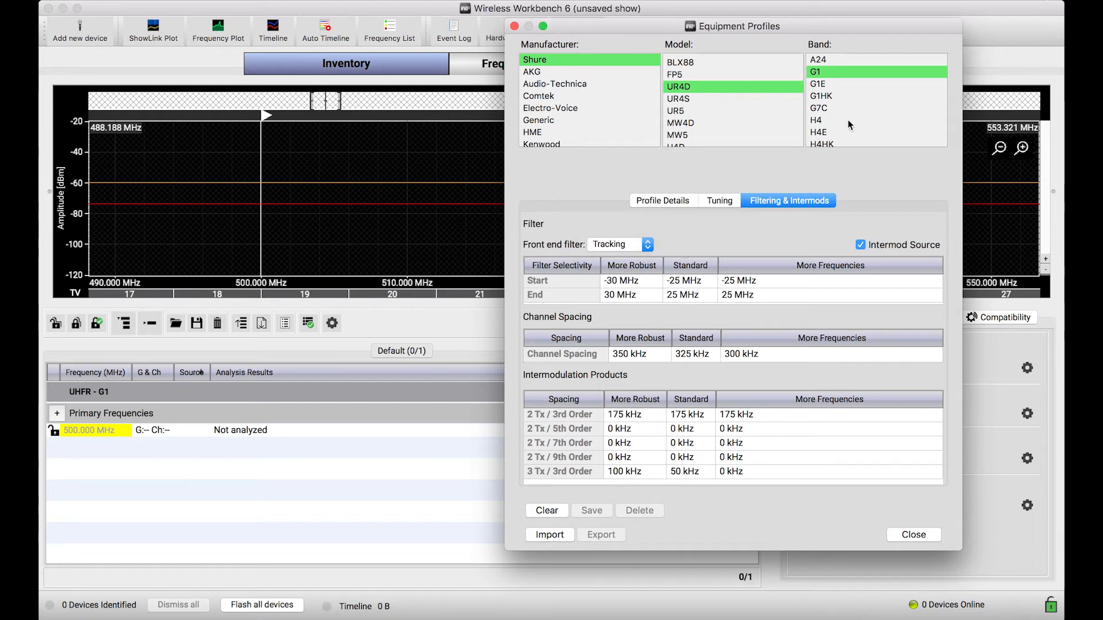
{"action": "mouse_move", "coordinate": [560, 299]}
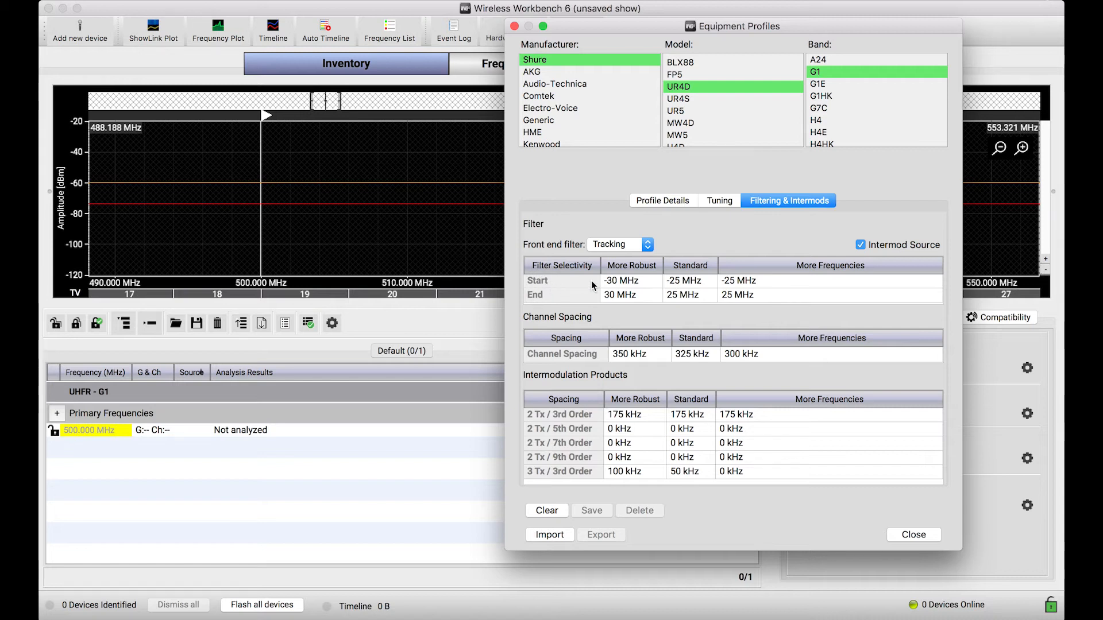
{"action": "mouse_move", "coordinate": [690, 307]}
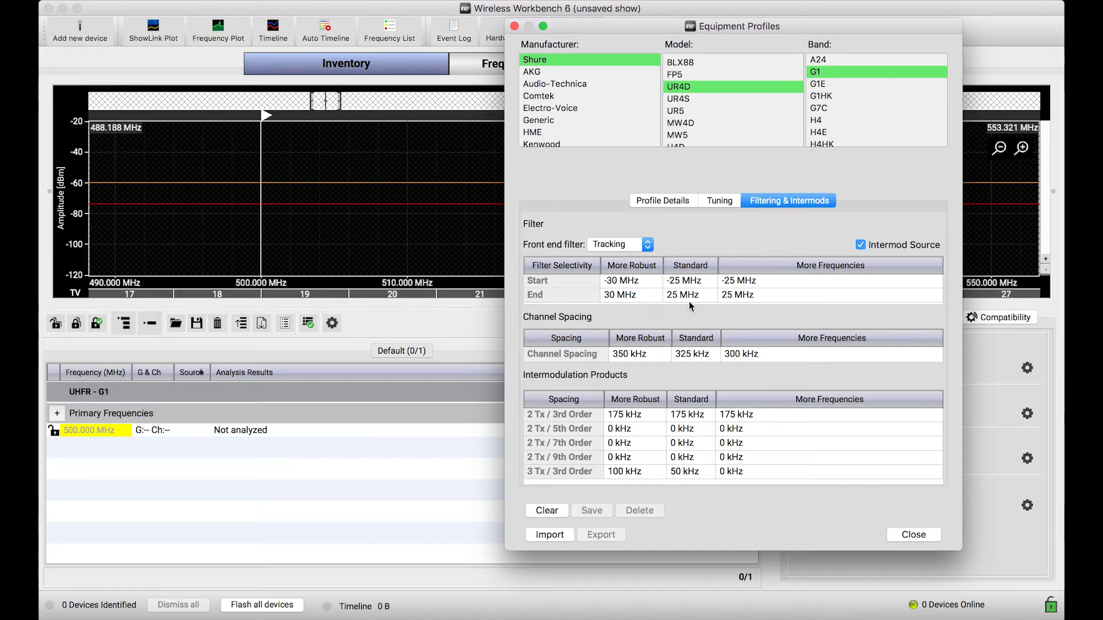
{"action": "mouse_move", "coordinate": [711, 422]}
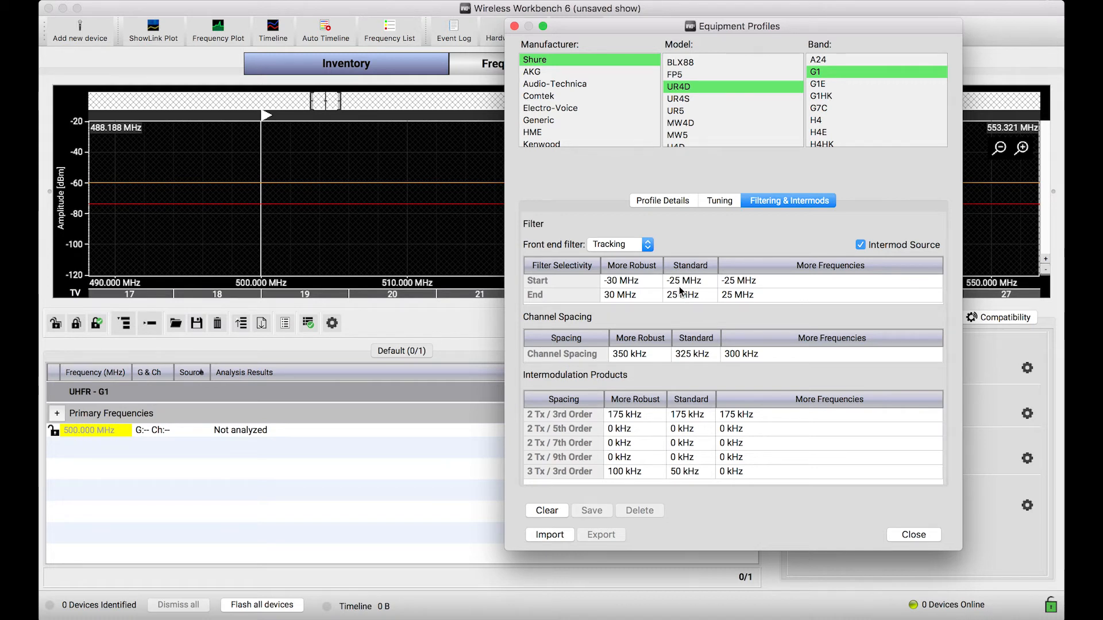
{"action": "mouse_move", "coordinate": [691, 286]}
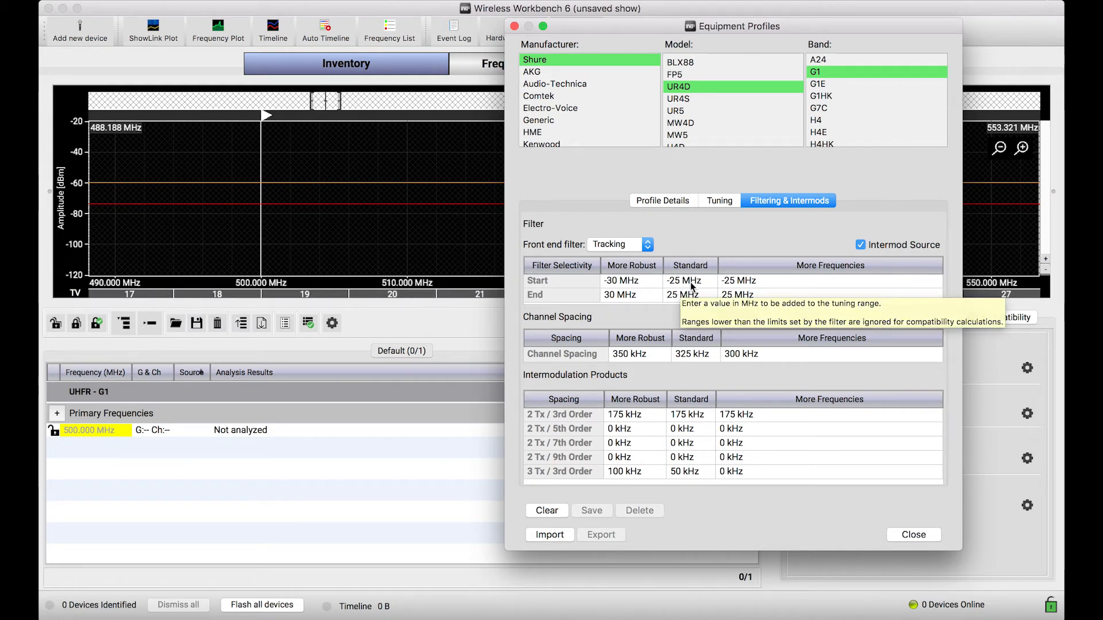
{"action": "mouse_move", "coordinate": [621, 250]}
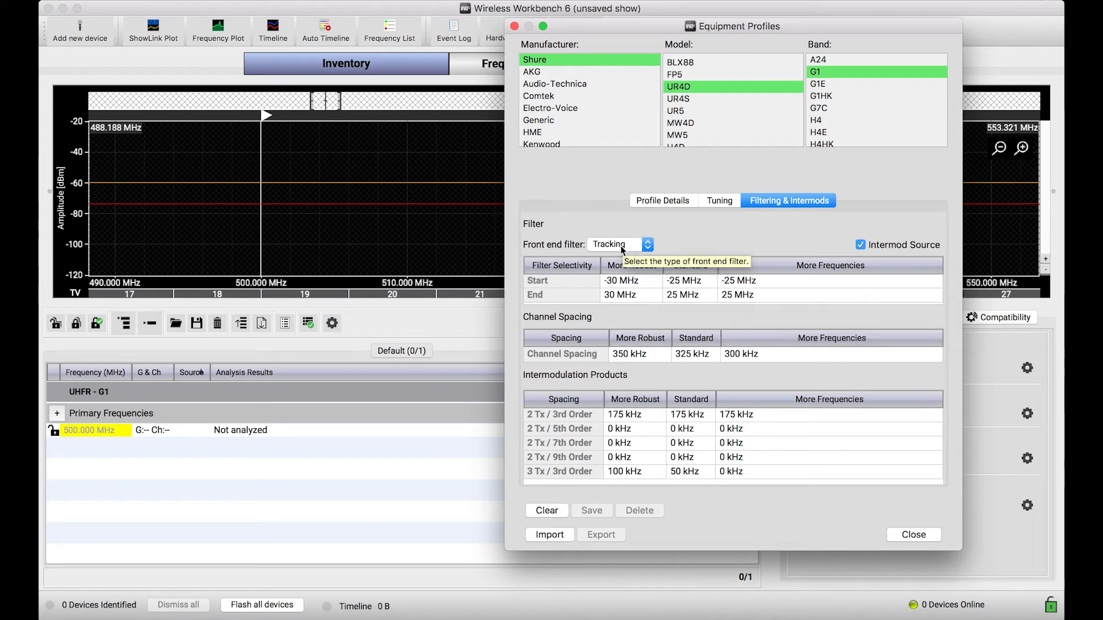
{"action": "mouse_move", "coordinate": [693, 239]}
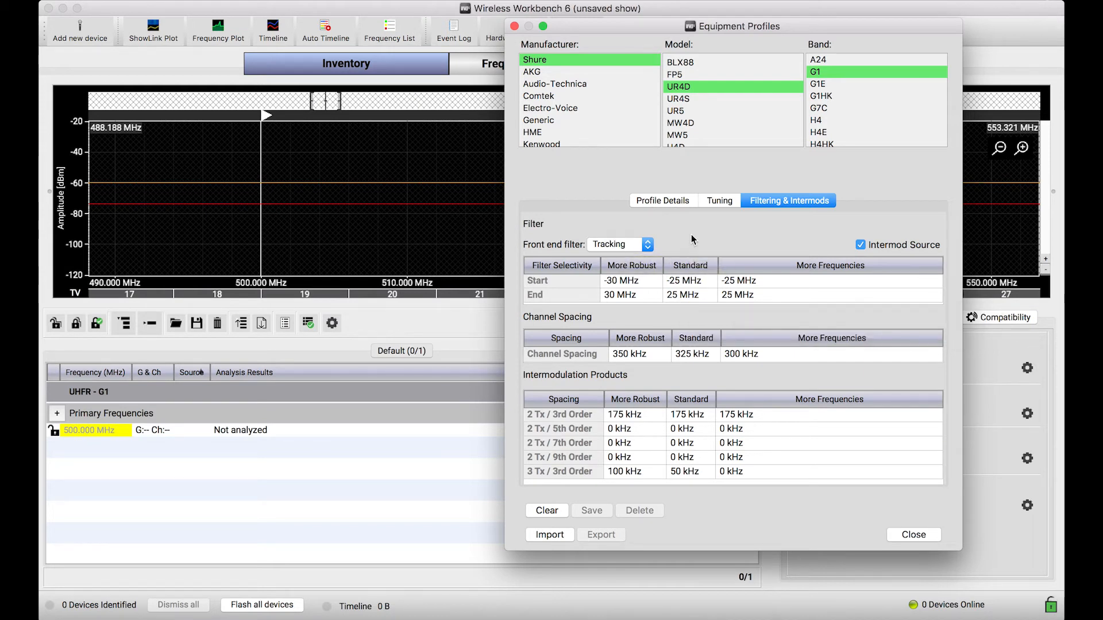
{"action": "mouse_move", "coordinate": [691, 241]}
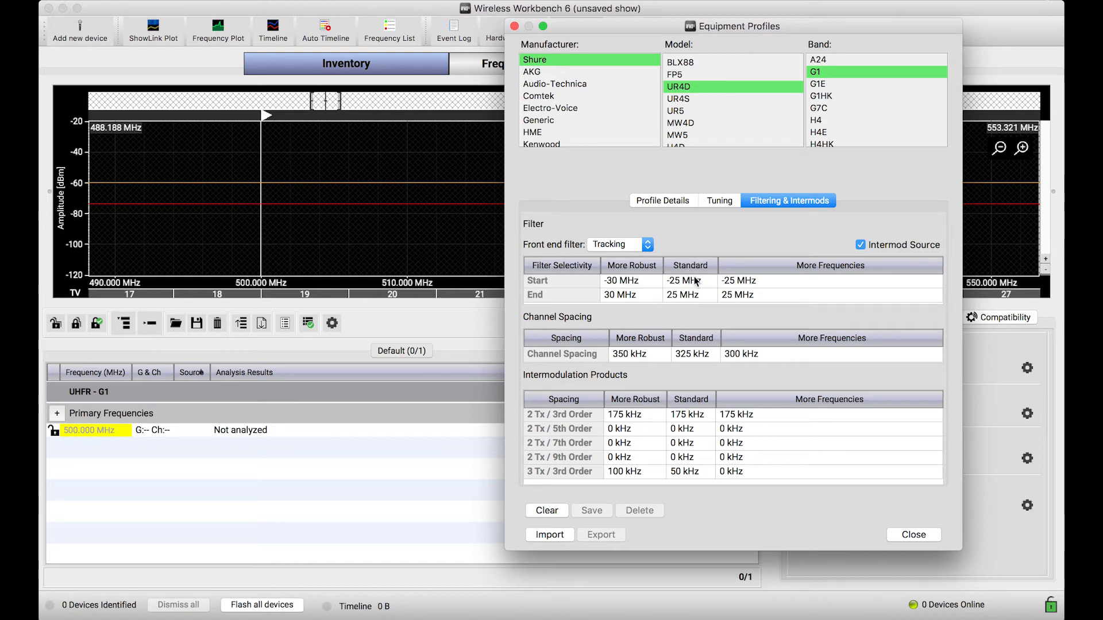
{"action": "mouse_move", "coordinate": [706, 319]}
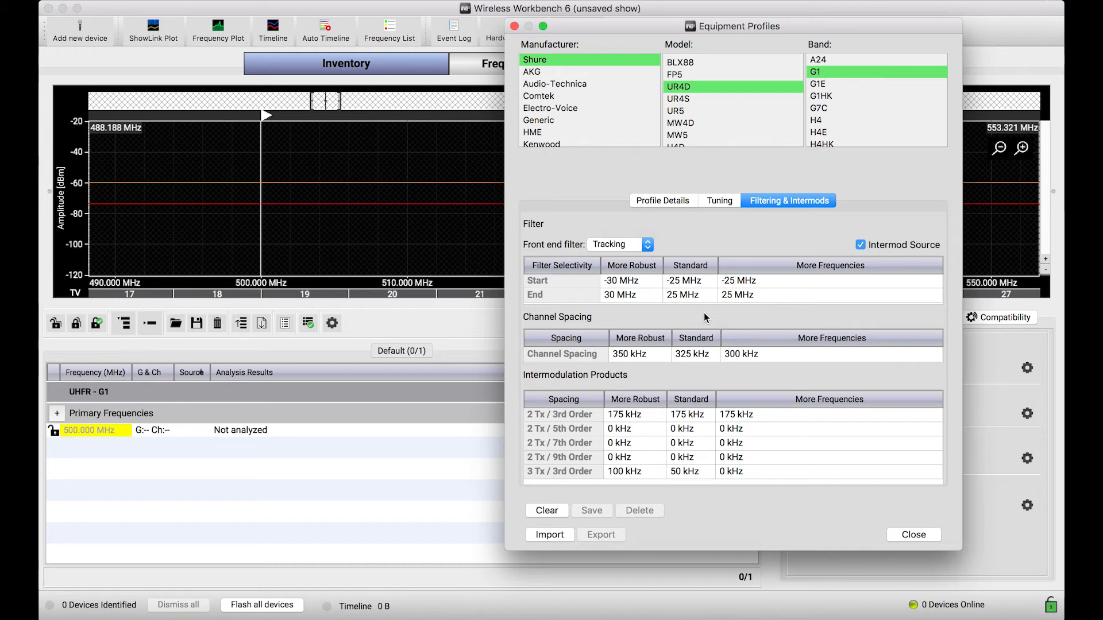
{"action": "mouse_move", "coordinate": [844, 129]}
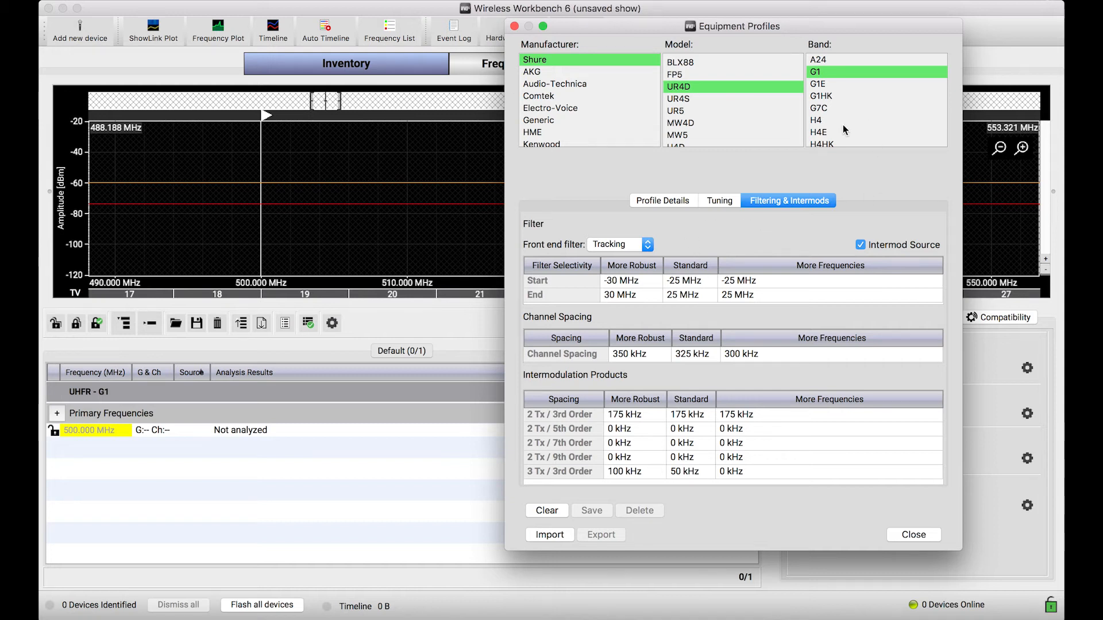
{"action": "mouse_move", "coordinate": [702, 315]}
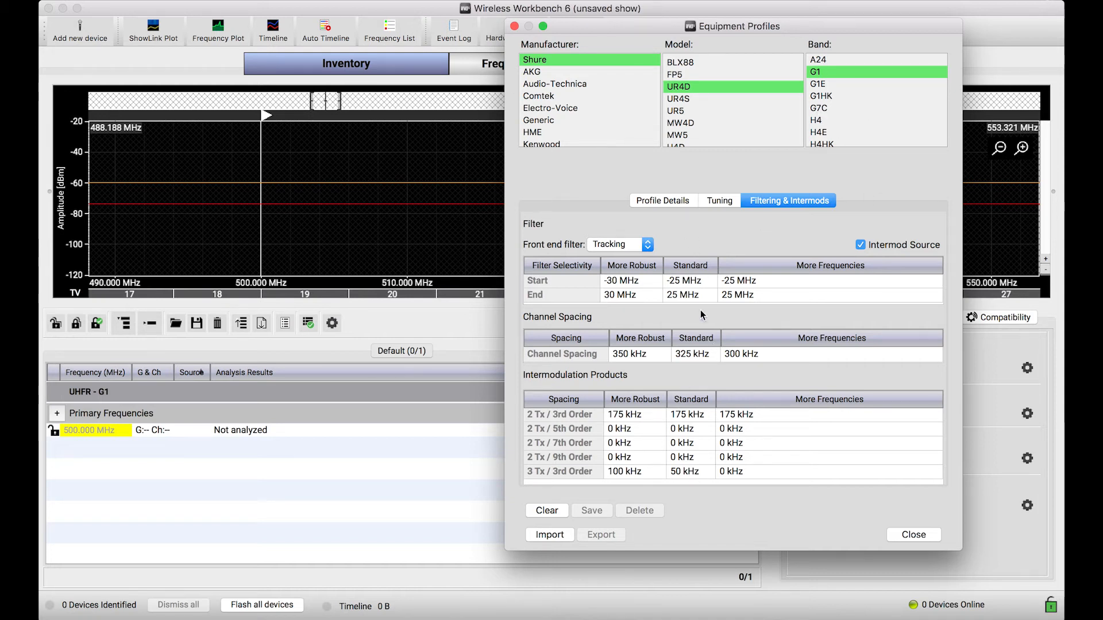
{"action": "mouse_move", "coordinate": [642, 325]}
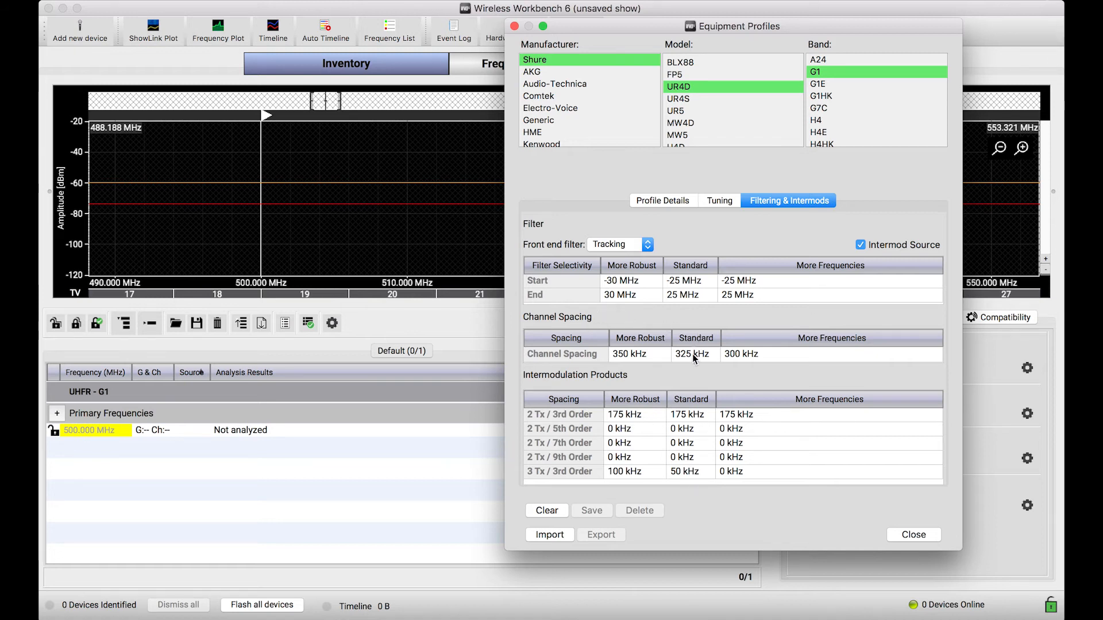
{"action": "mouse_move", "coordinate": [859, 115]}
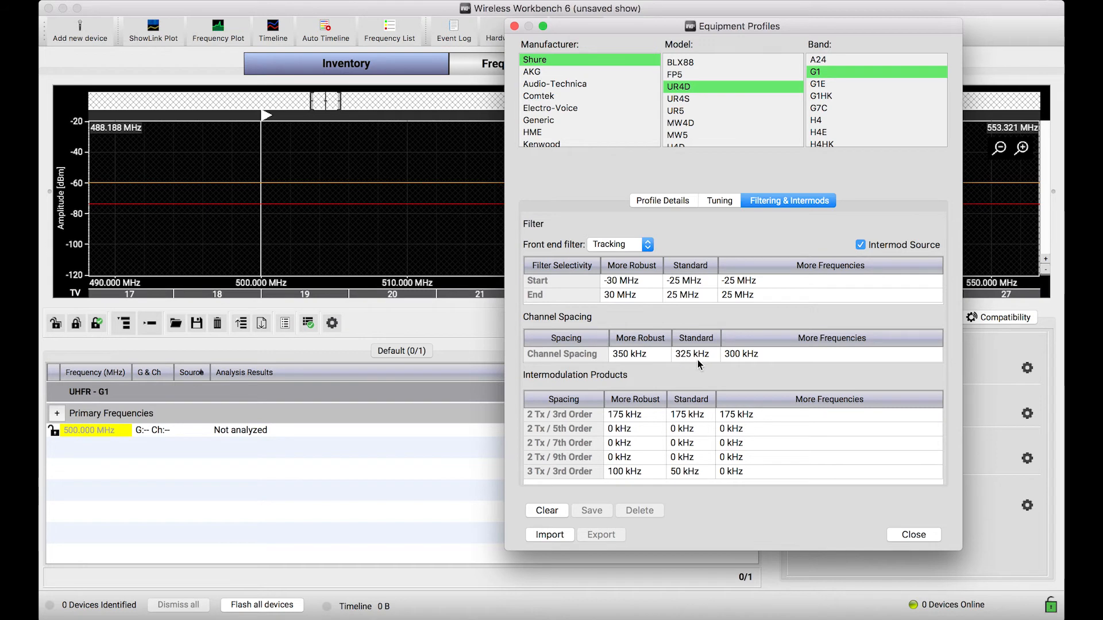
{"action": "mouse_move", "coordinate": [680, 380]}
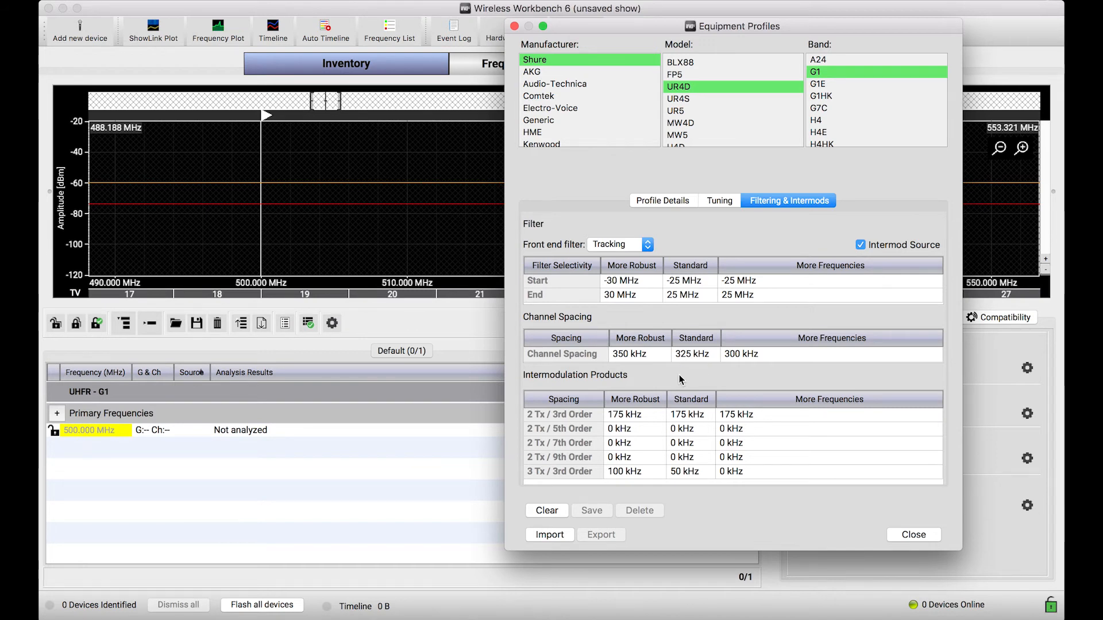
{"action": "mouse_move", "coordinate": [703, 369]}
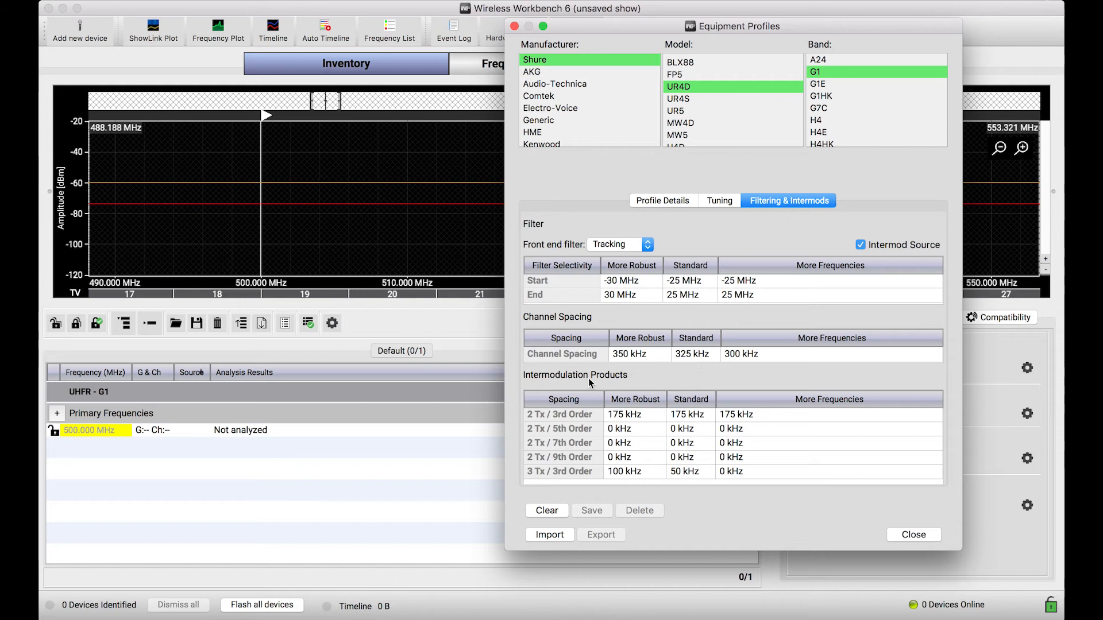
{"action": "mouse_move", "coordinate": [598, 438]}
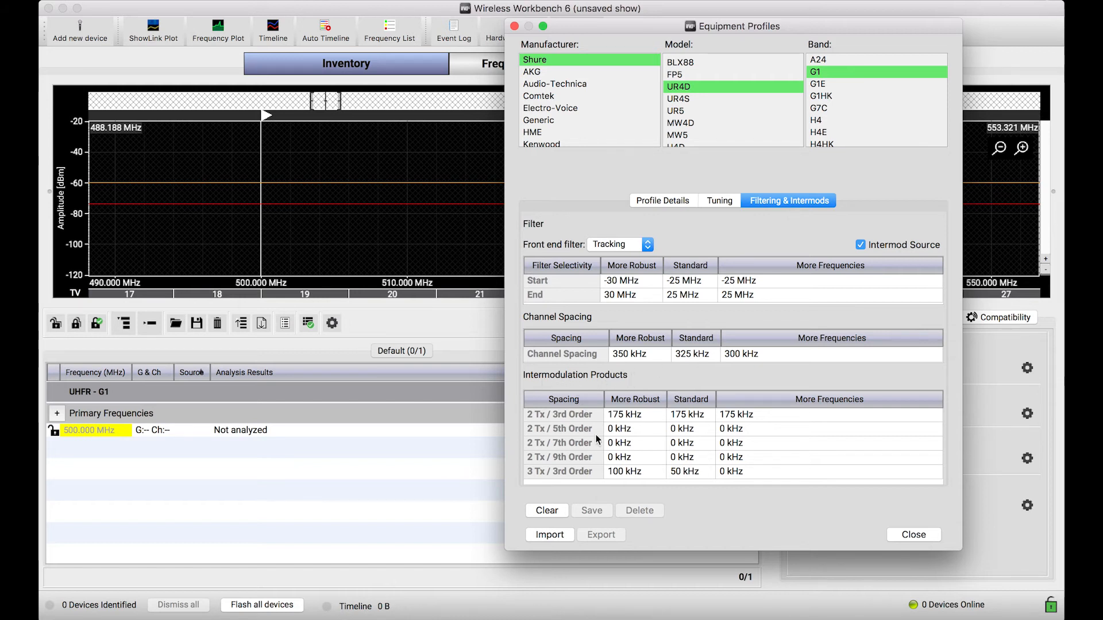
{"action": "mouse_move", "coordinate": [689, 416]}
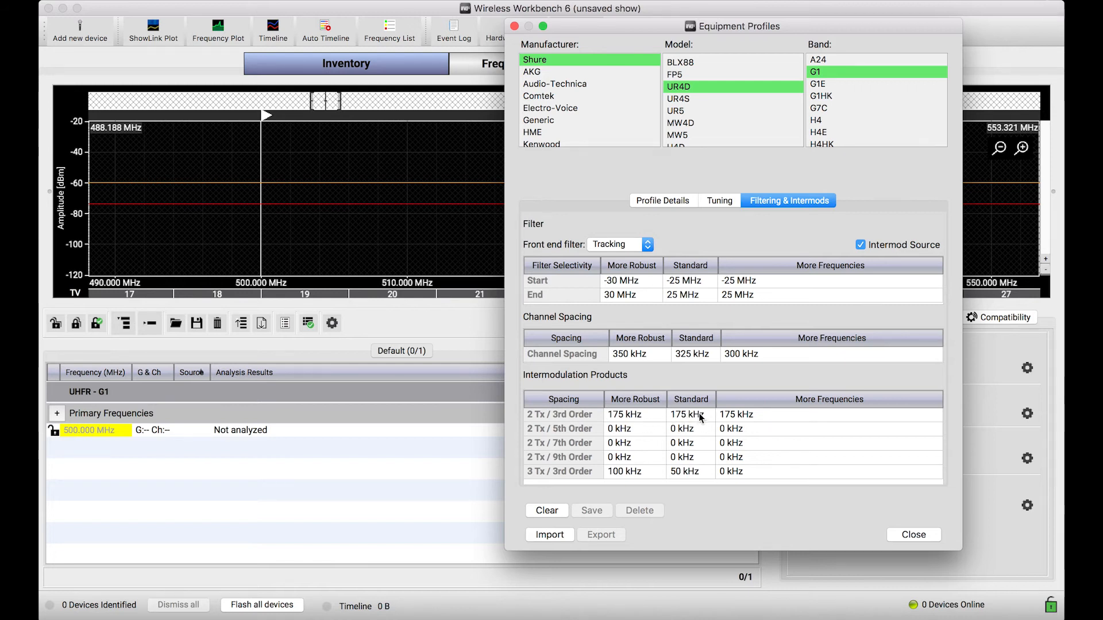
{"action": "mouse_move", "coordinate": [580, 421]}
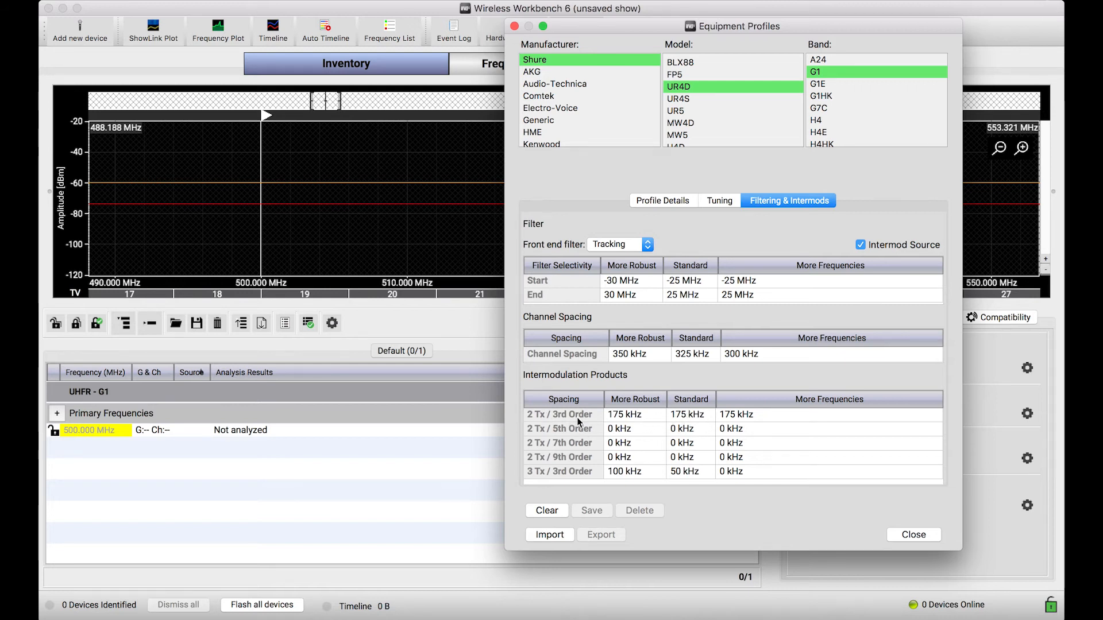
{"action": "mouse_move", "coordinate": [517, 443]}
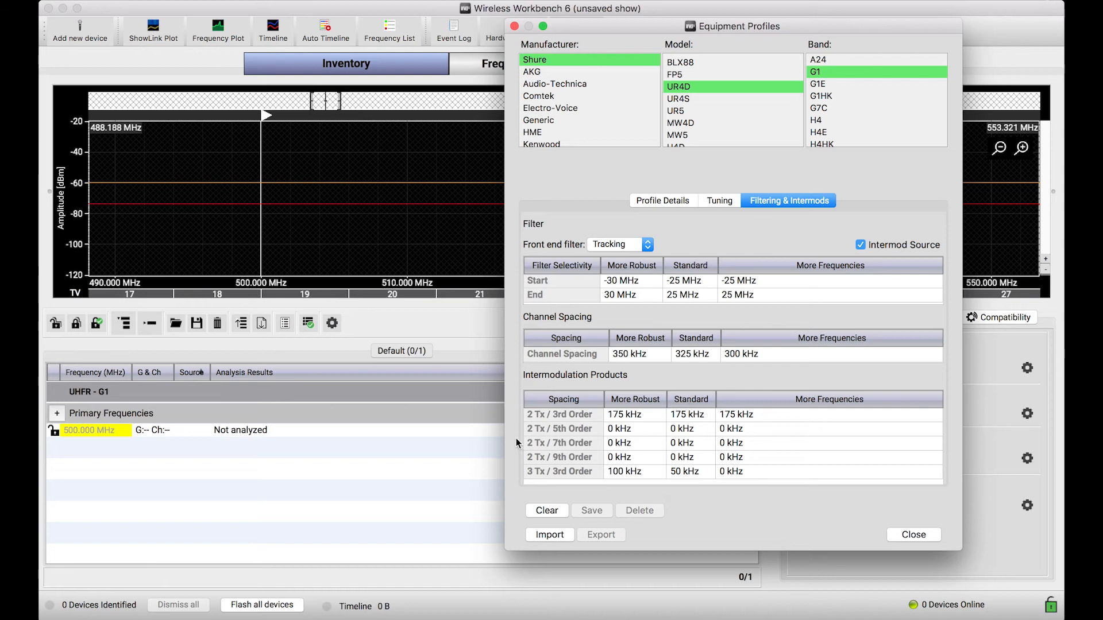
{"action": "mouse_move", "coordinate": [696, 277]}
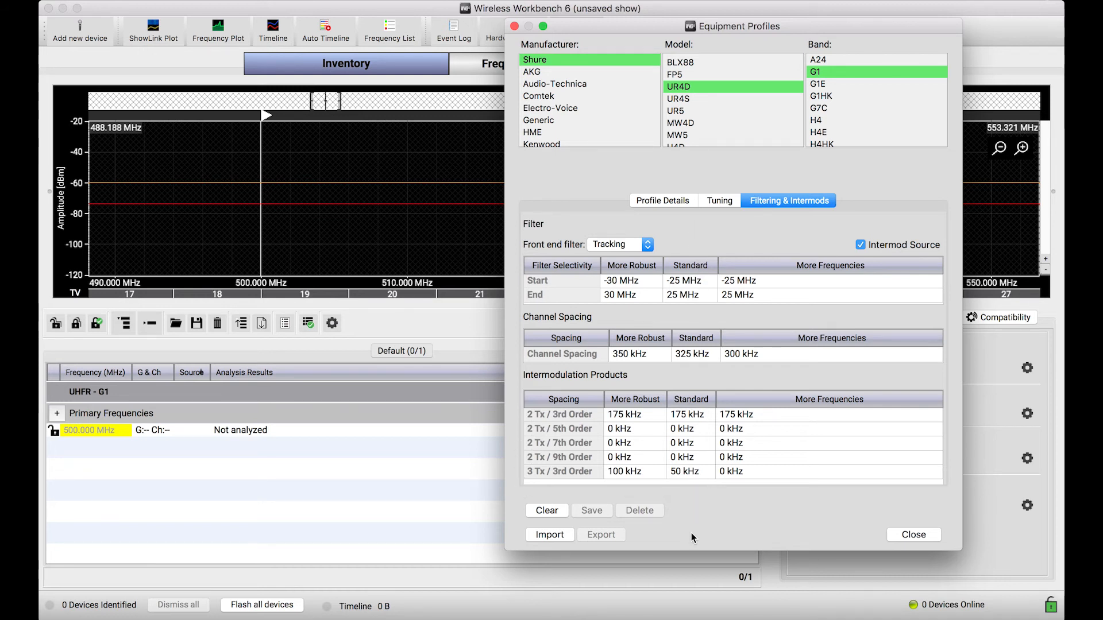
{"action": "mouse_move", "coordinate": [710, 187]}
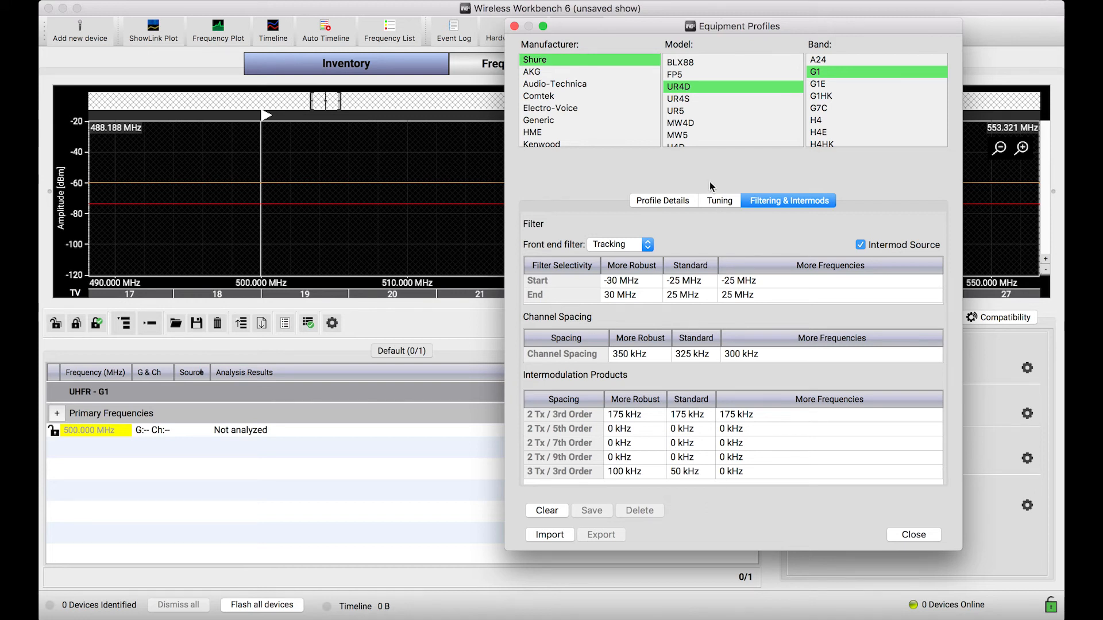
{"action": "mouse_move", "coordinate": [718, 339]}
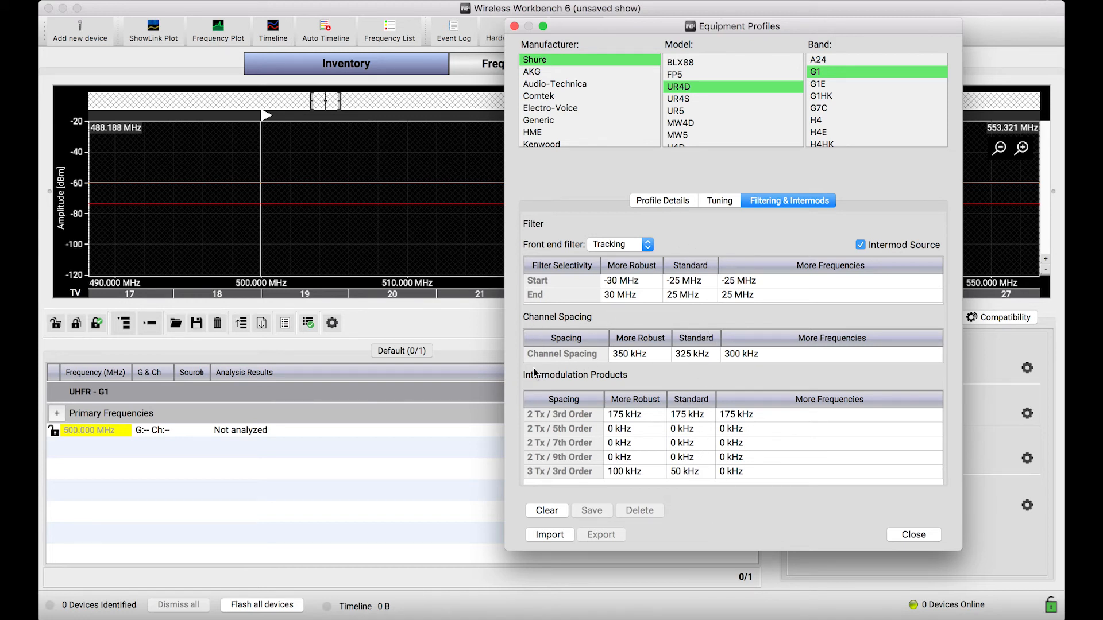
{"action": "mouse_move", "coordinate": [676, 268]}
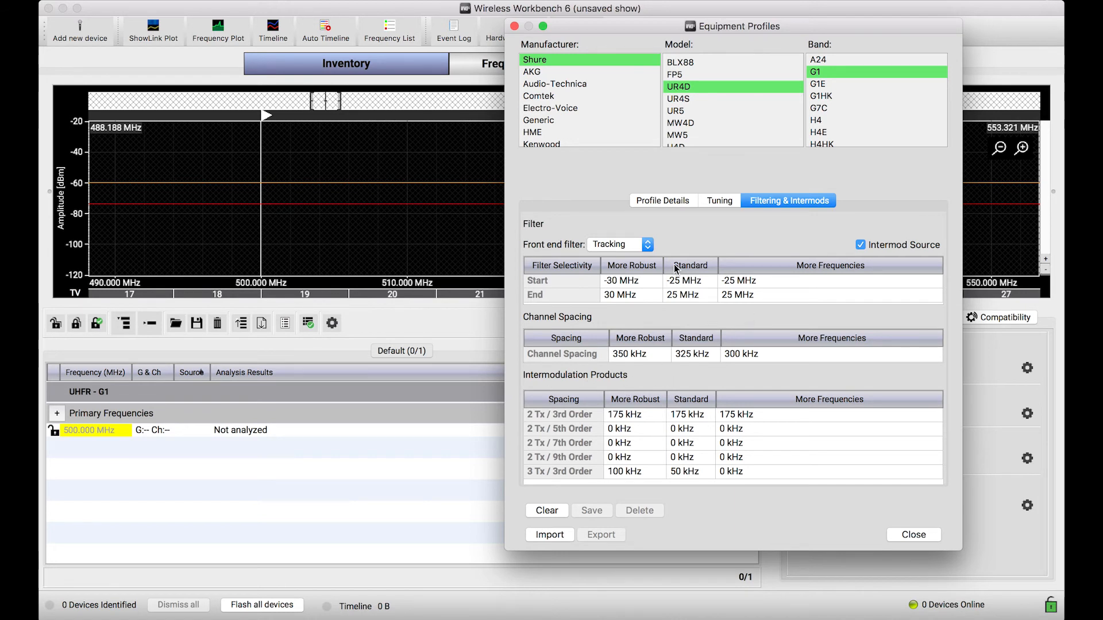
{"action": "mouse_move", "coordinate": [704, 324]}
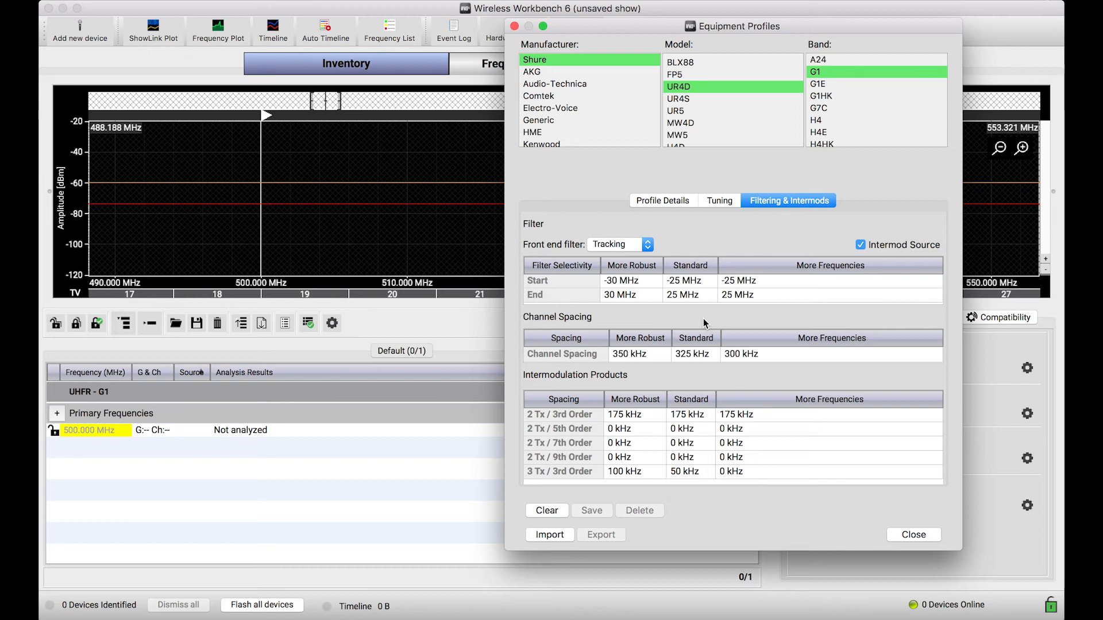
{"action": "mouse_move", "coordinate": [761, 269]}
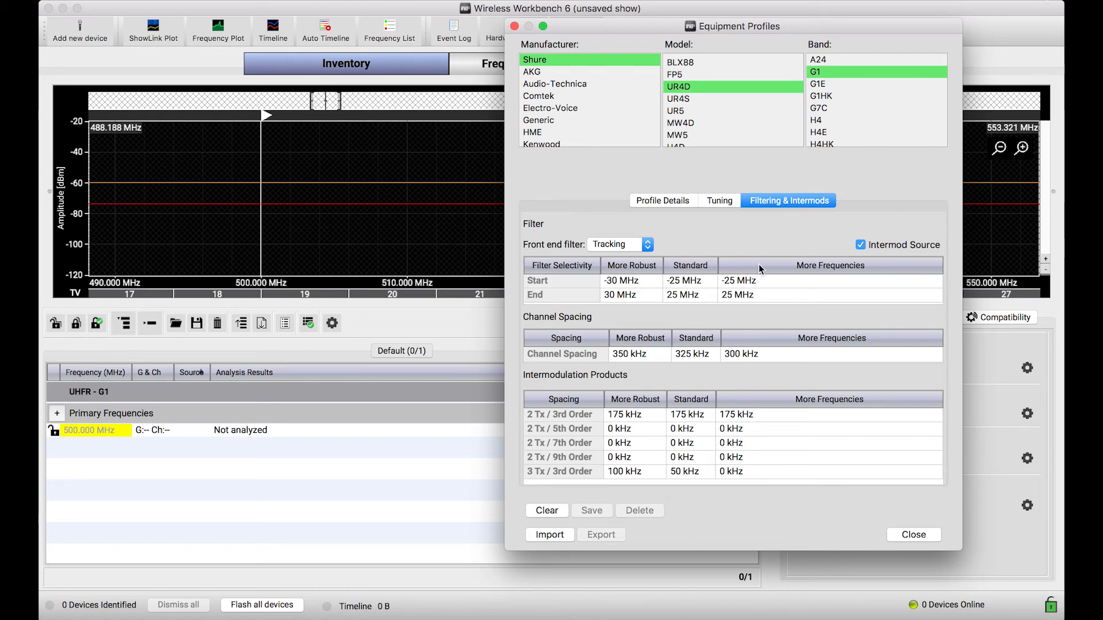
{"action": "mouse_move", "coordinate": [653, 455]}
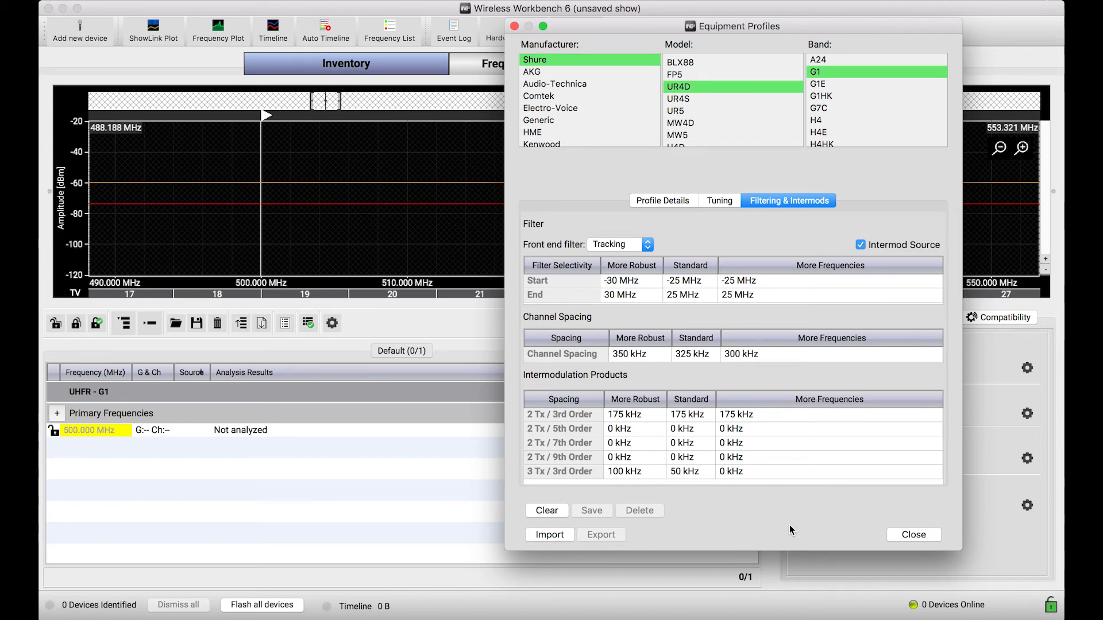
{"action": "mouse_move", "coordinate": [635, 368]}
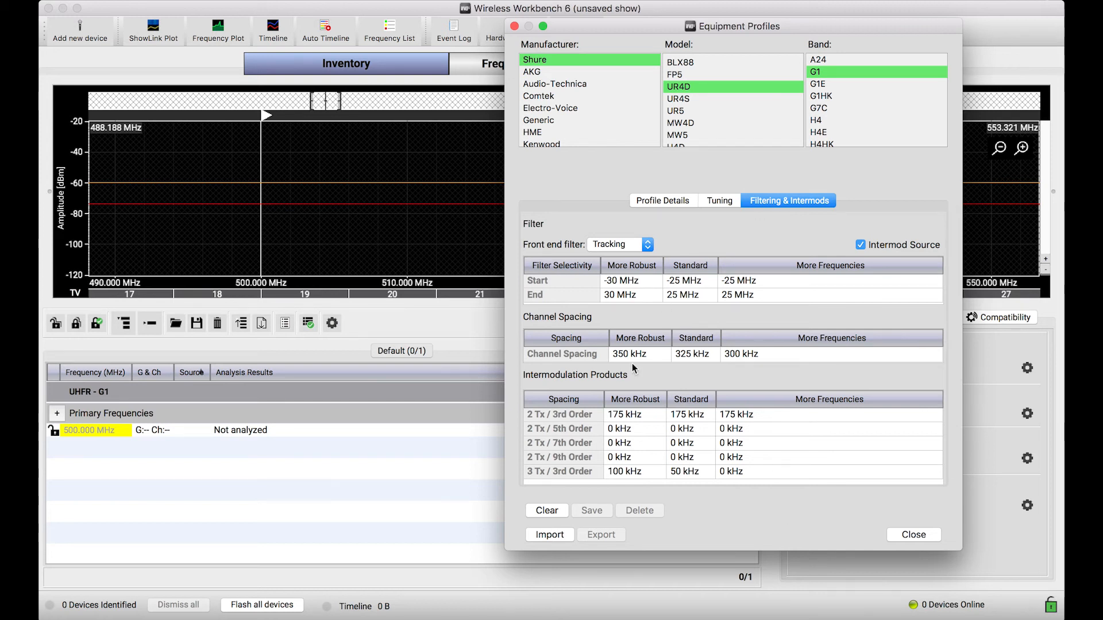
{"action": "mouse_move", "coordinate": [632, 423]}
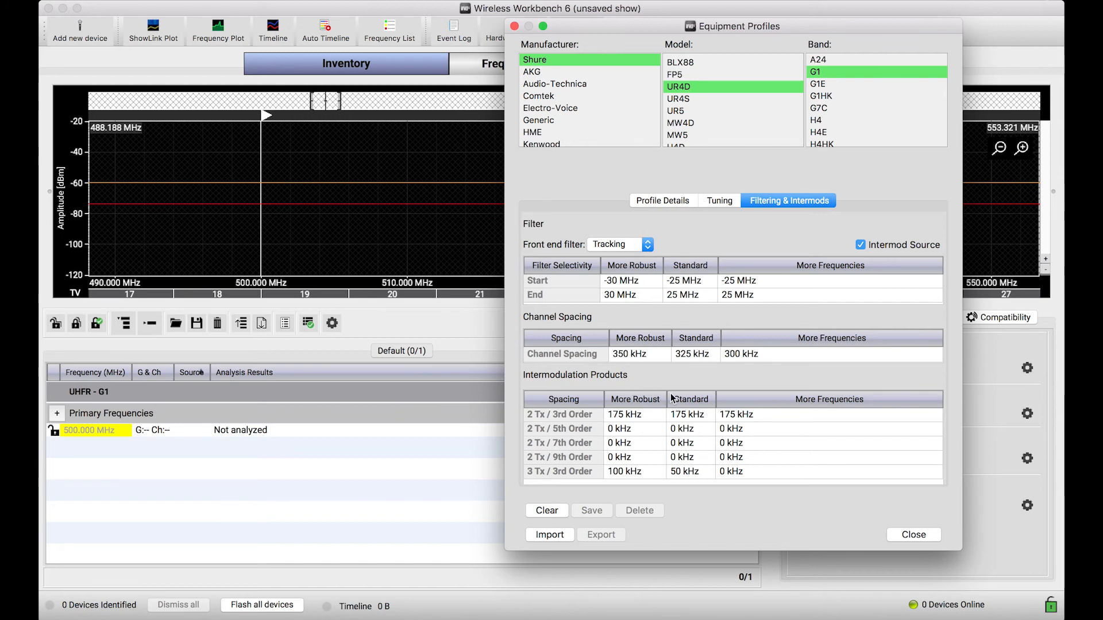
{"action": "mouse_move", "coordinate": [820, 283]}
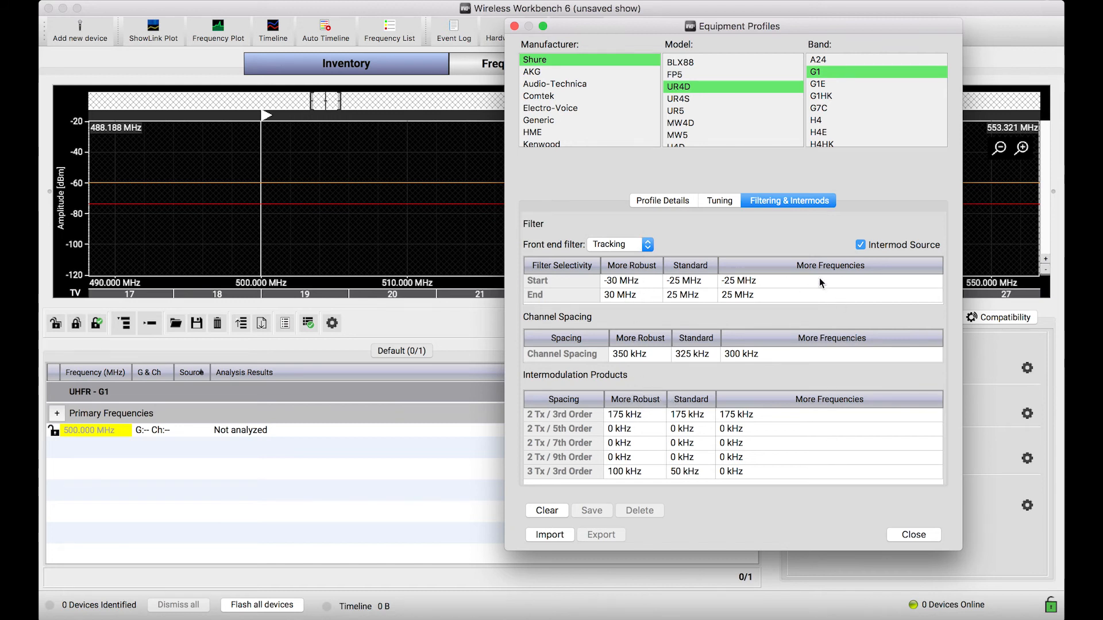
{"action": "mouse_move", "coordinate": [837, 516]}
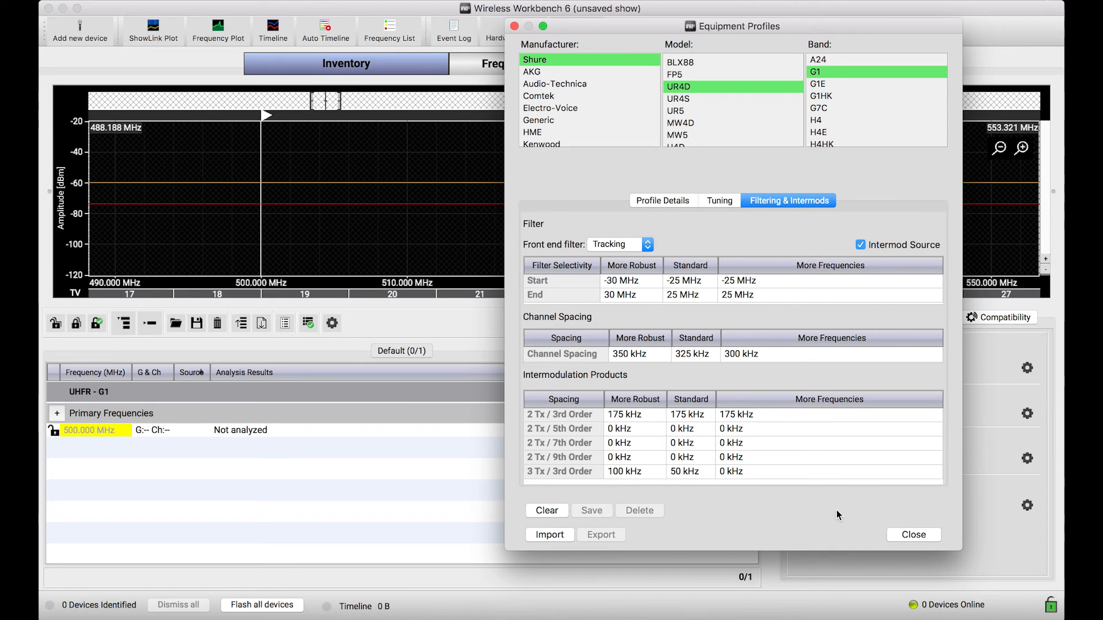
{"action": "mouse_move", "coordinate": [834, 522]}
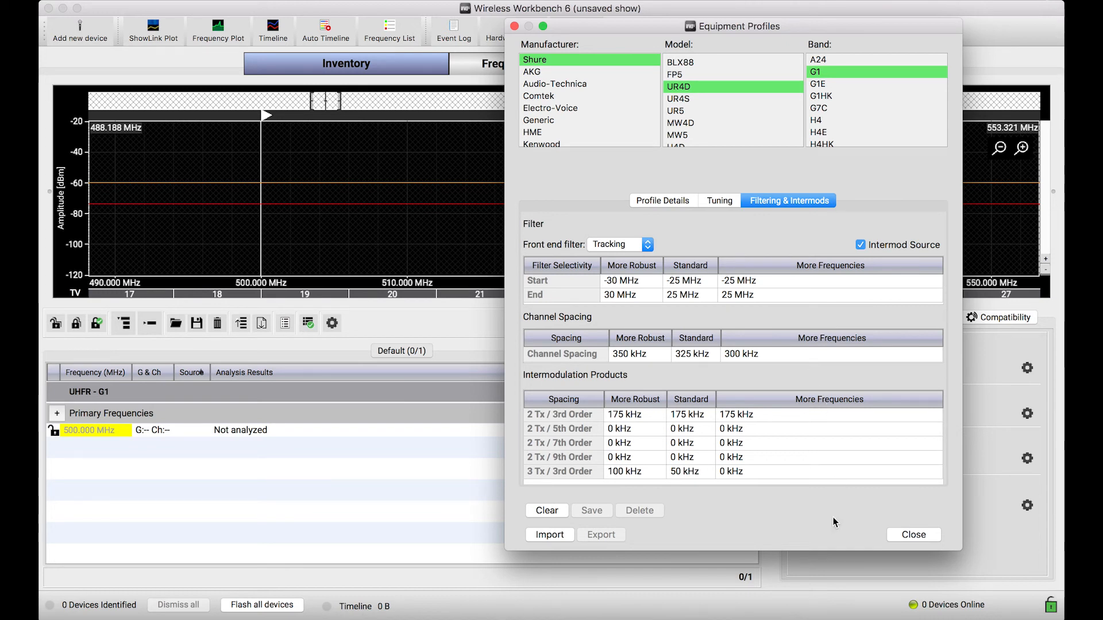
{"action": "mouse_move", "coordinate": [711, 233]}
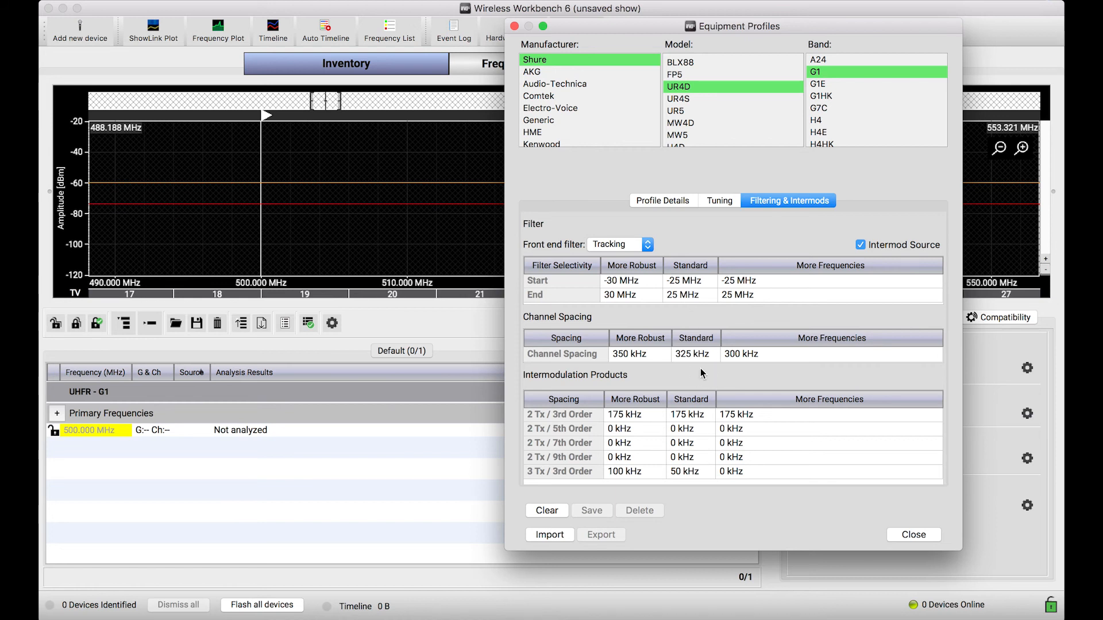
{"action": "mouse_move", "coordinate": [917, 210]}
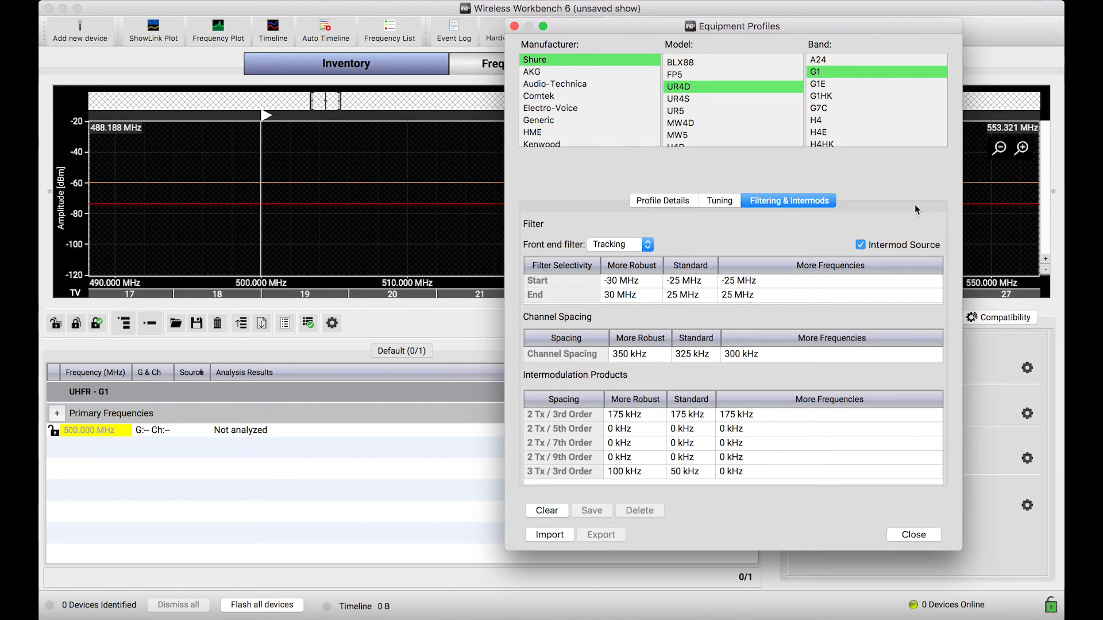
{"action": "mouse_move", "coordinate": [898, 250]}
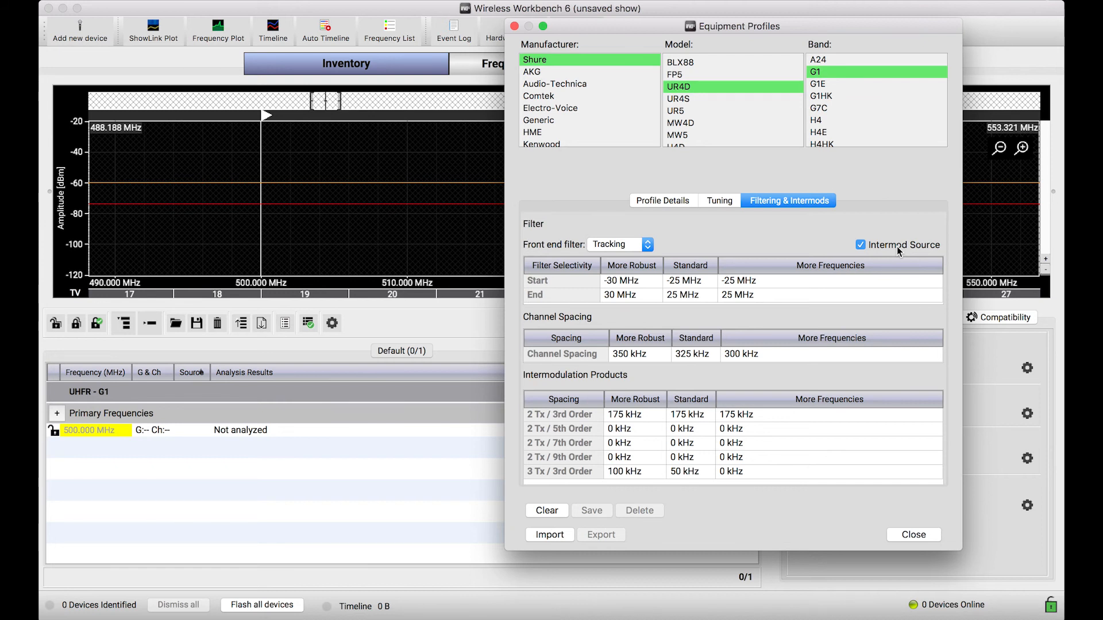
{"action": "mouse_move", "coordinate": [901, 224]}
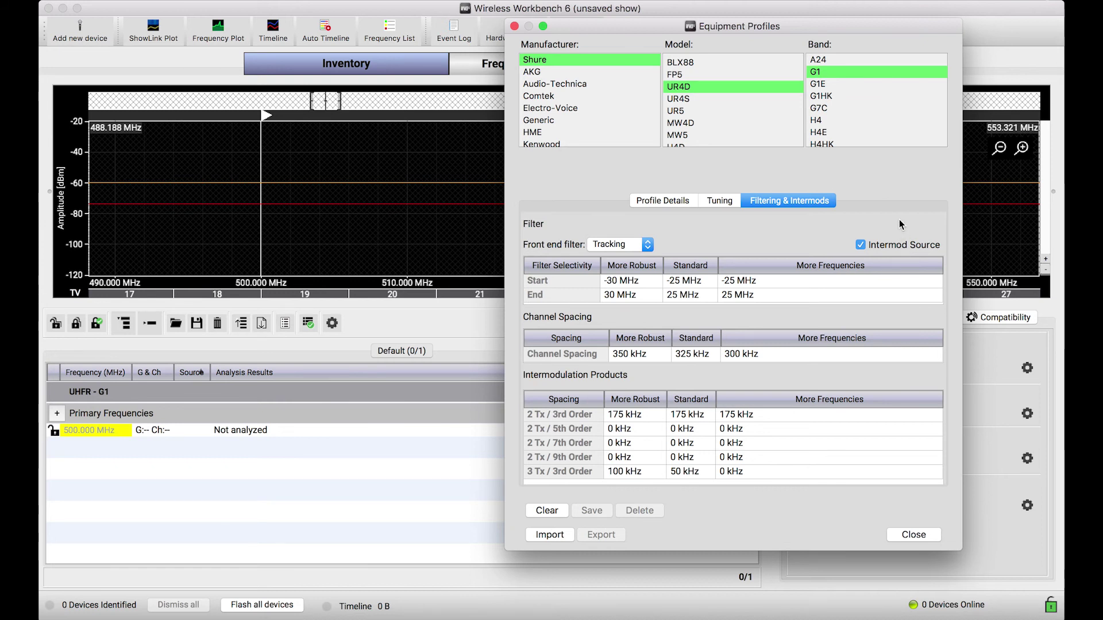
{"action": "mouse_move", "coordinate": [891, 246]}
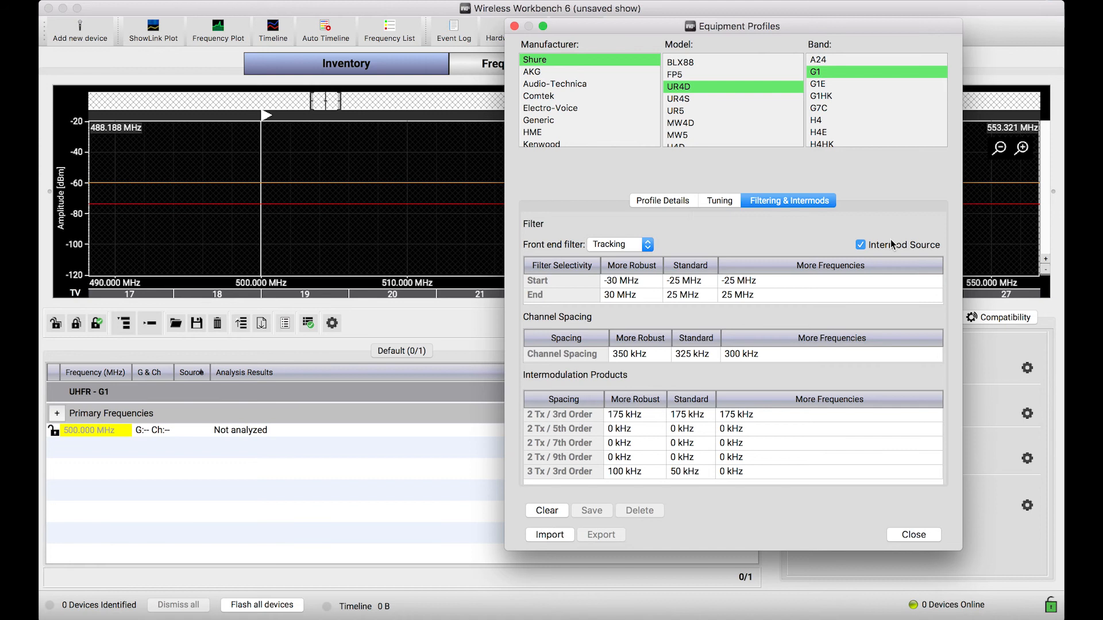
{"action": "mouse_move", "coordinate": [872, 249]}
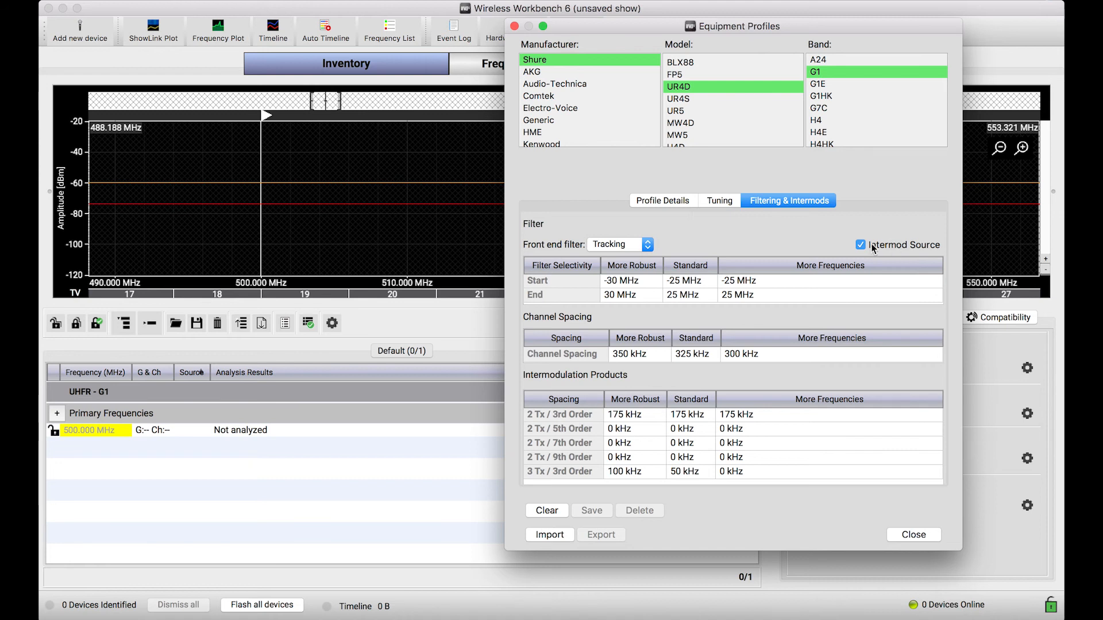
{"action": "mouse_move", "coordinate": [836, 124]}
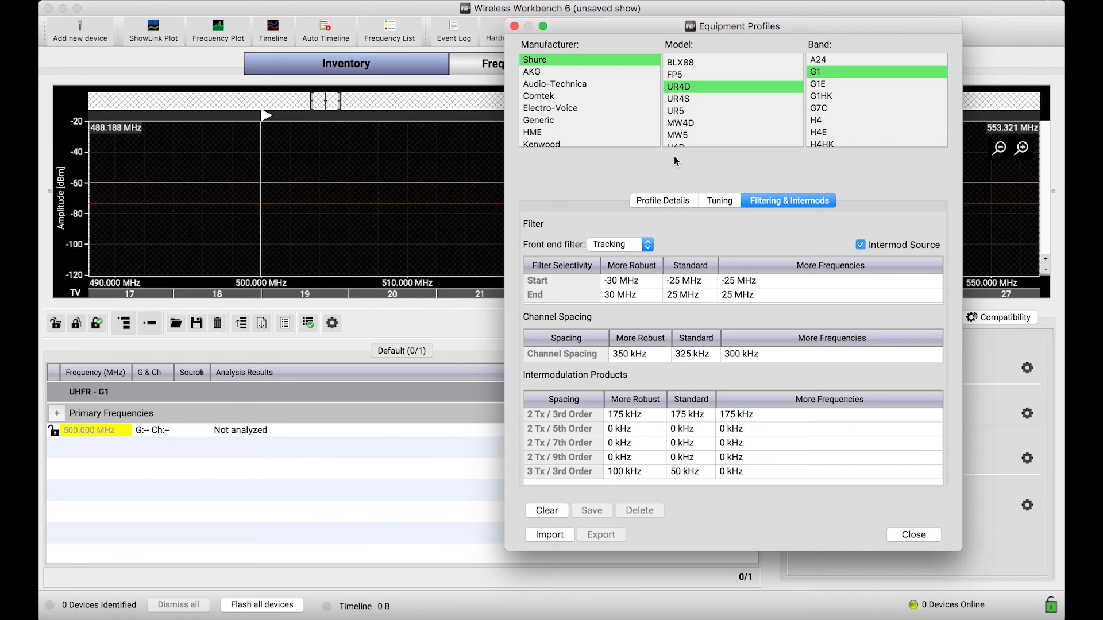
{"action": "mouse_move", "coordinate": [927, 247]}
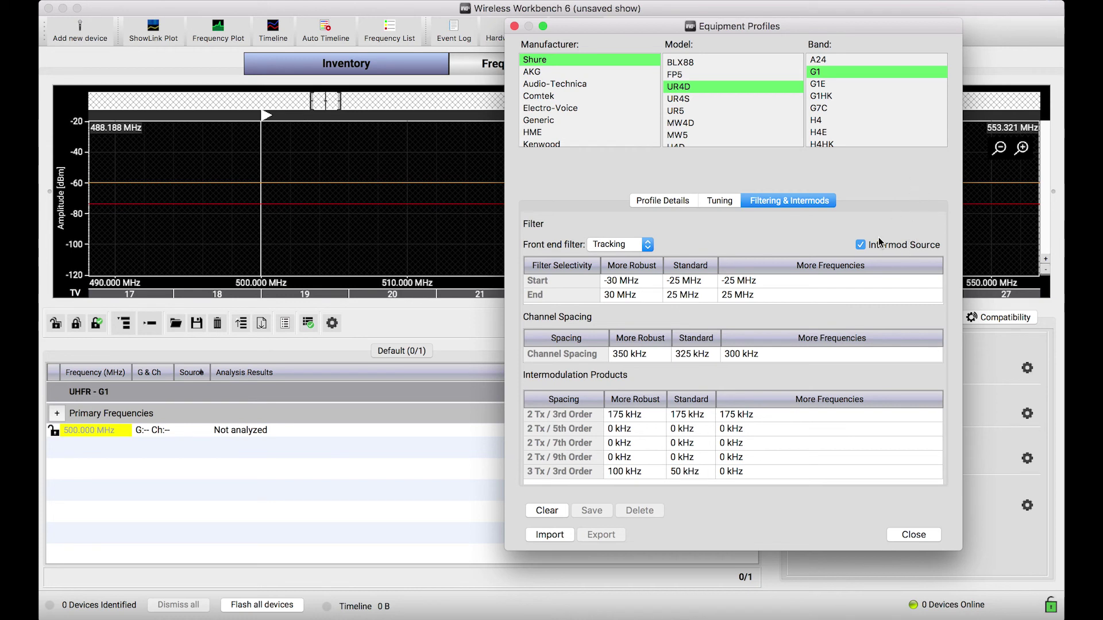
{"action": "mouse_move", "coordinate": [903, 187]}
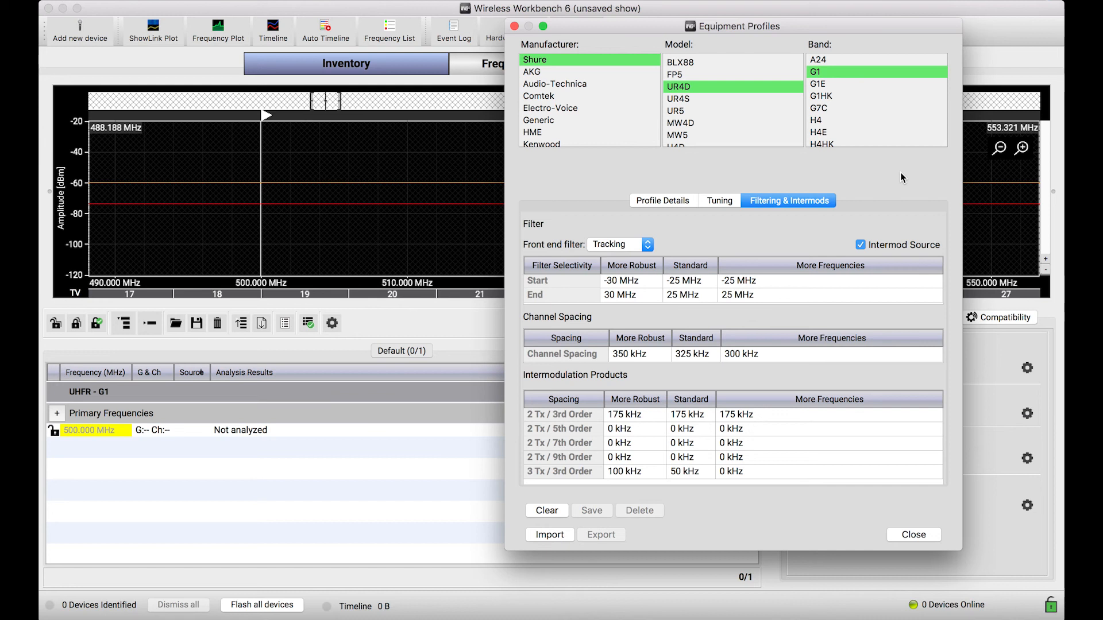
{"action": "mouse_move", "coordinate": [925, 231]}
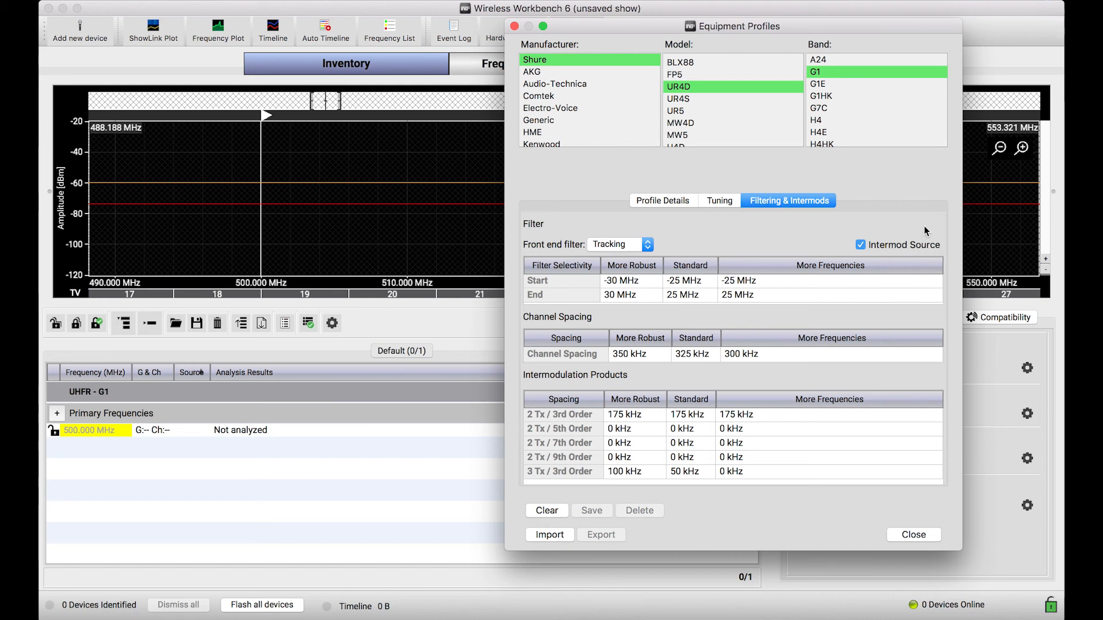
{"action": "mouse_move", "coordinate": [753, 167]}
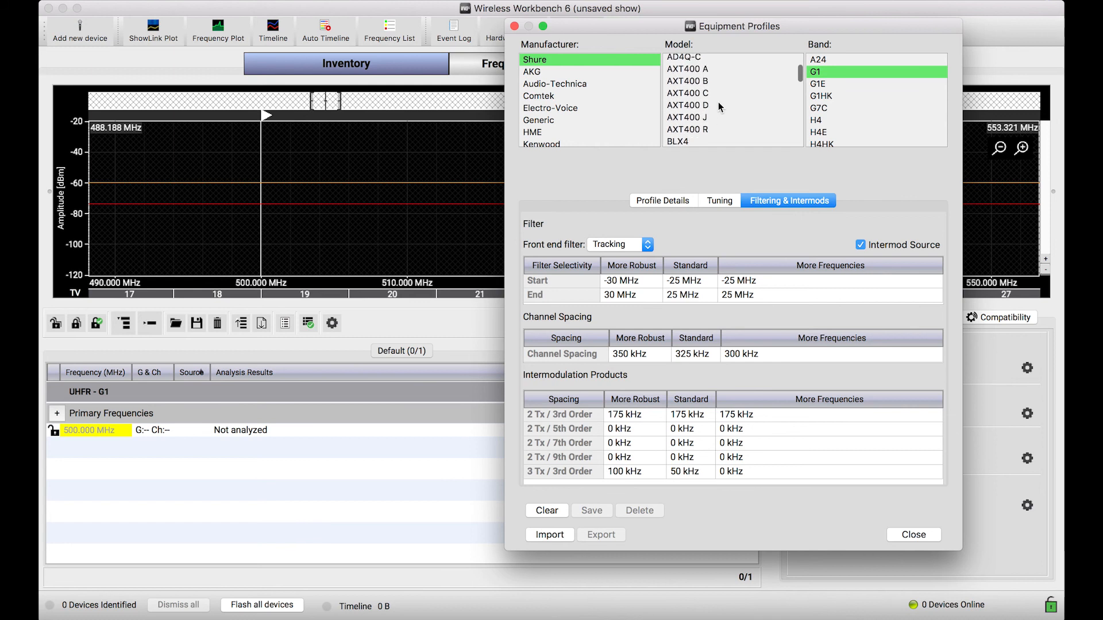
{"action": "scroll", "scroll_direction": "down", "scroll_amount": 3}
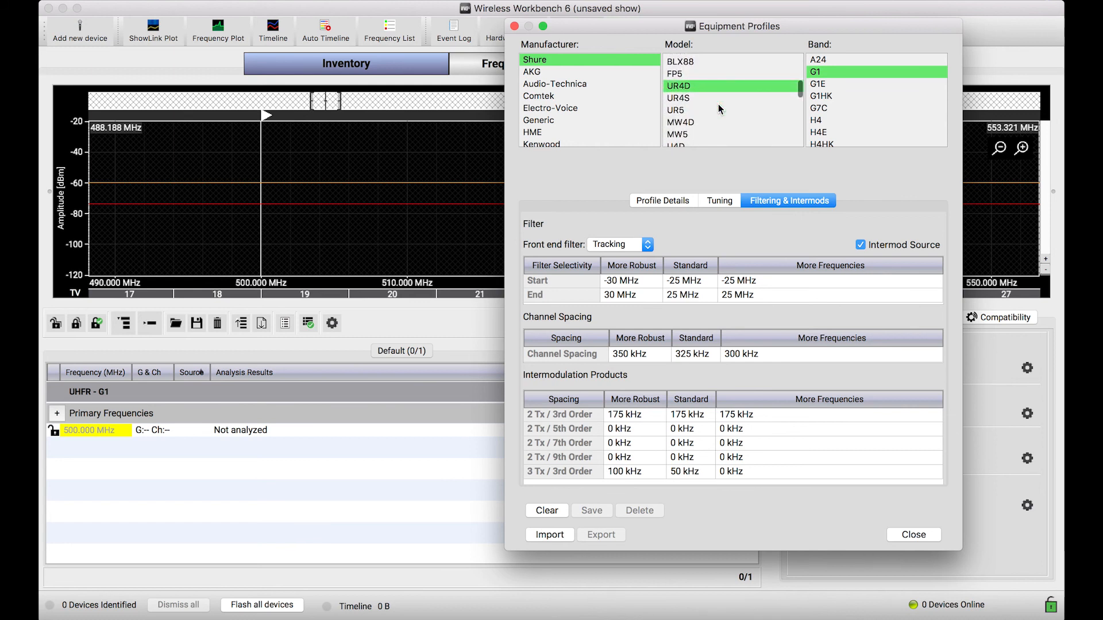